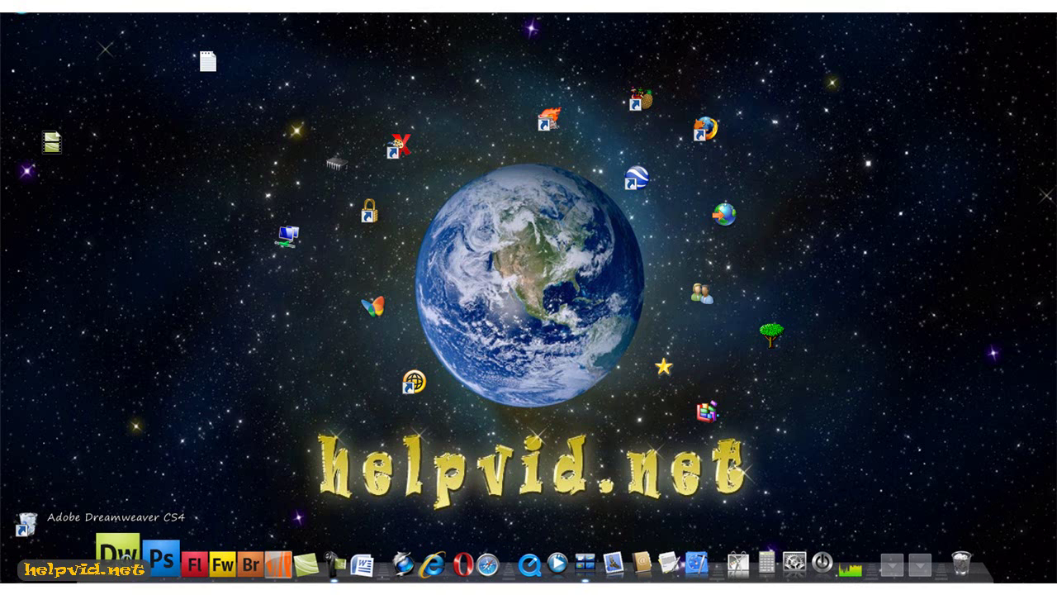
Step: Launch Adobe Dreamweaver CS4 from the desktop shortcut to reach its welcome screen
left_click(117, 570)
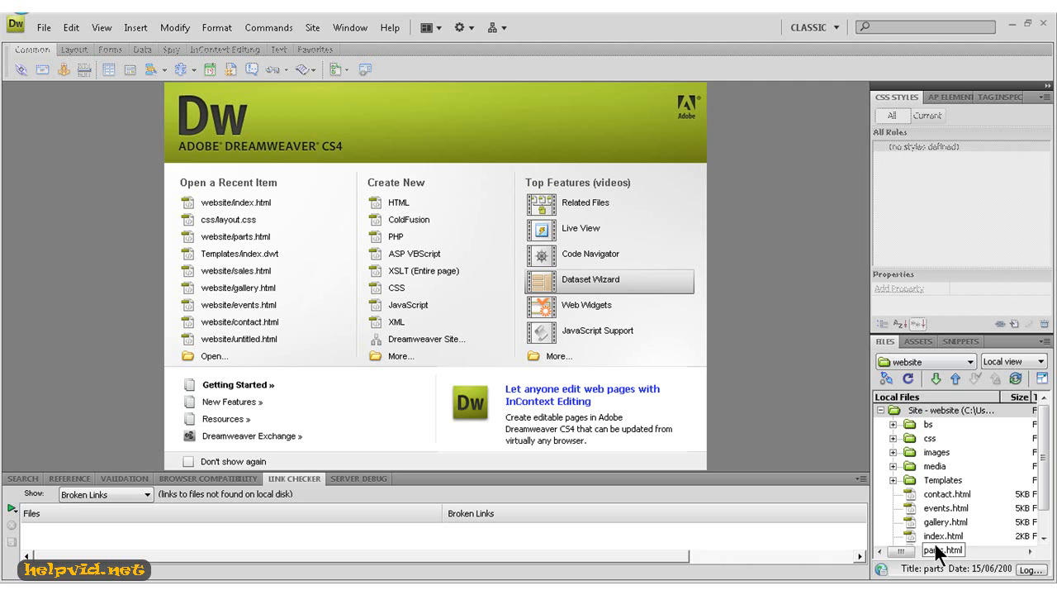
Step: Open index.html from the Files panel into Design view
left_click(944, 541)
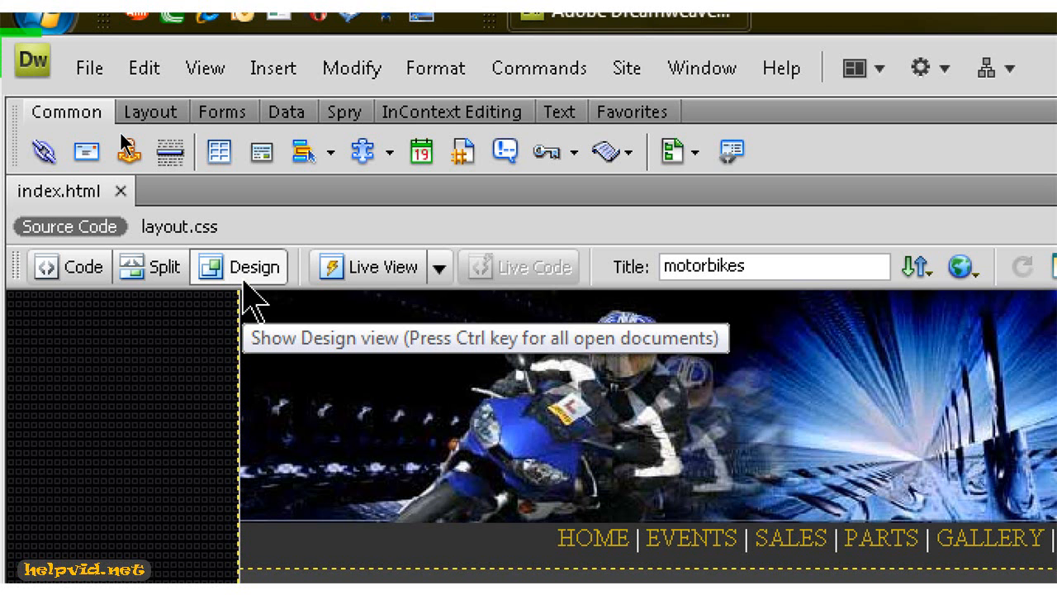
mouse_move(247, 289)
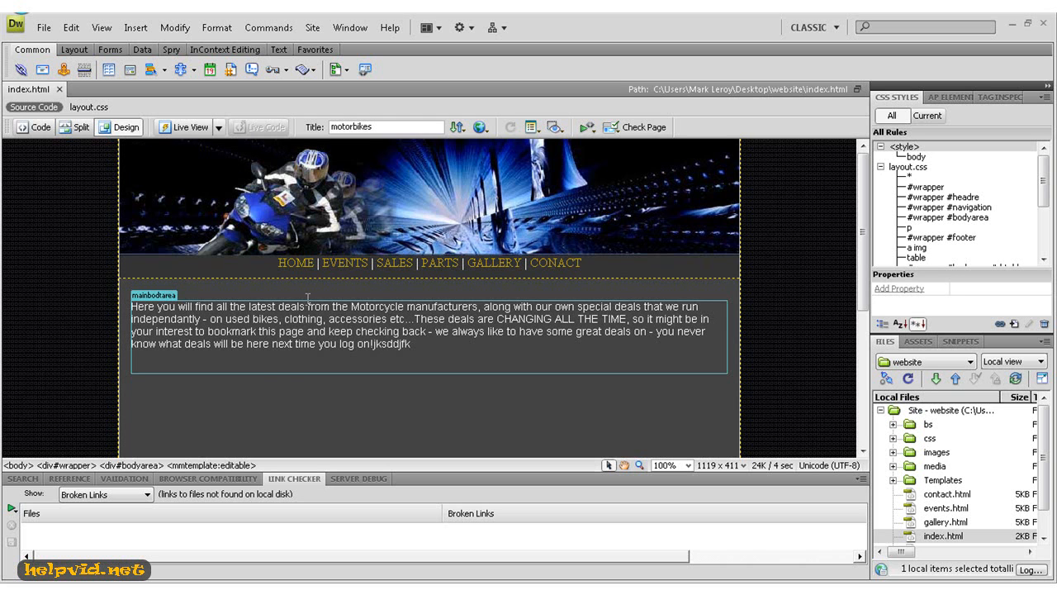
Step: Switch index.html to Split view and scroll the code to the head section
left_click(35, 125)
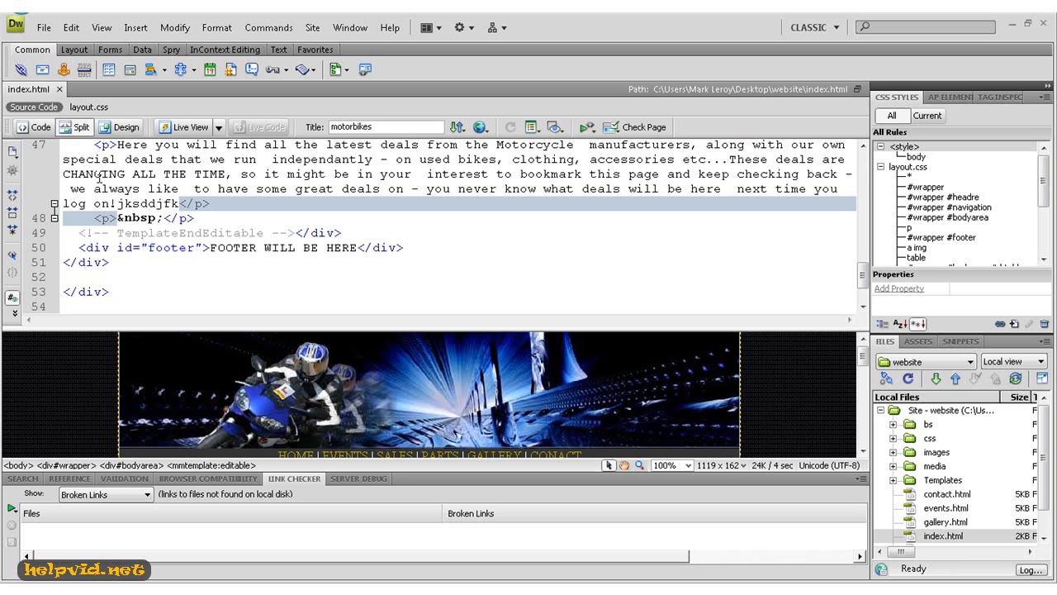
mouse_move(343, 213)
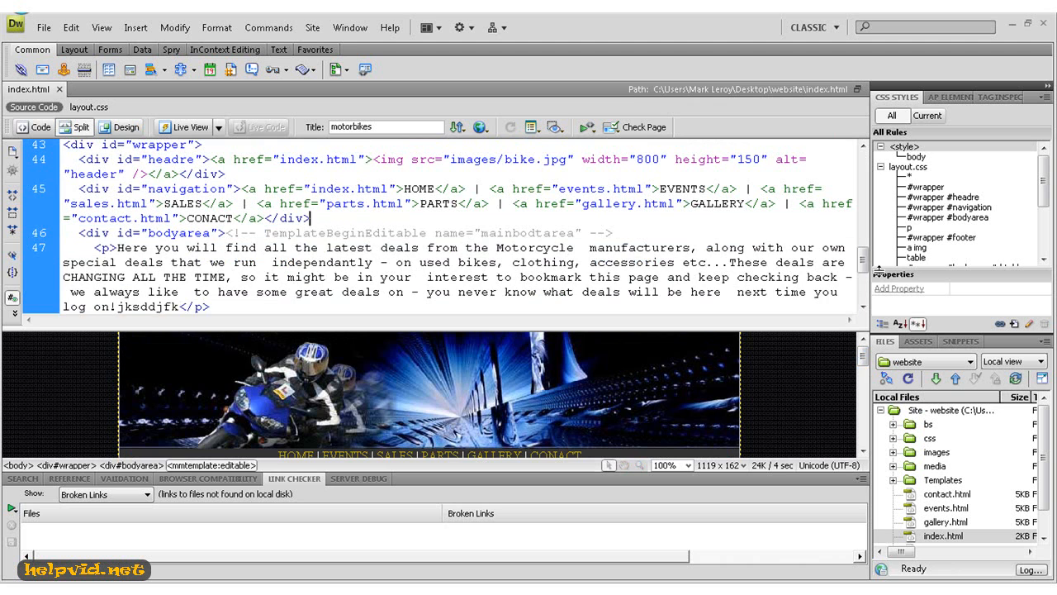
scroll("down", 3)
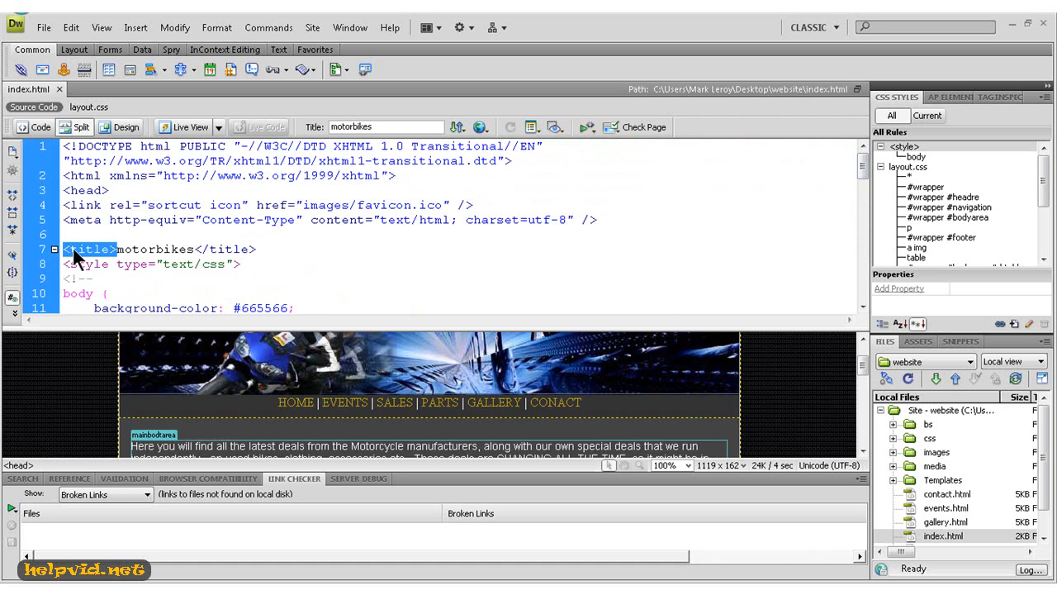
mouse_move(112, 249)
type("classicbi")
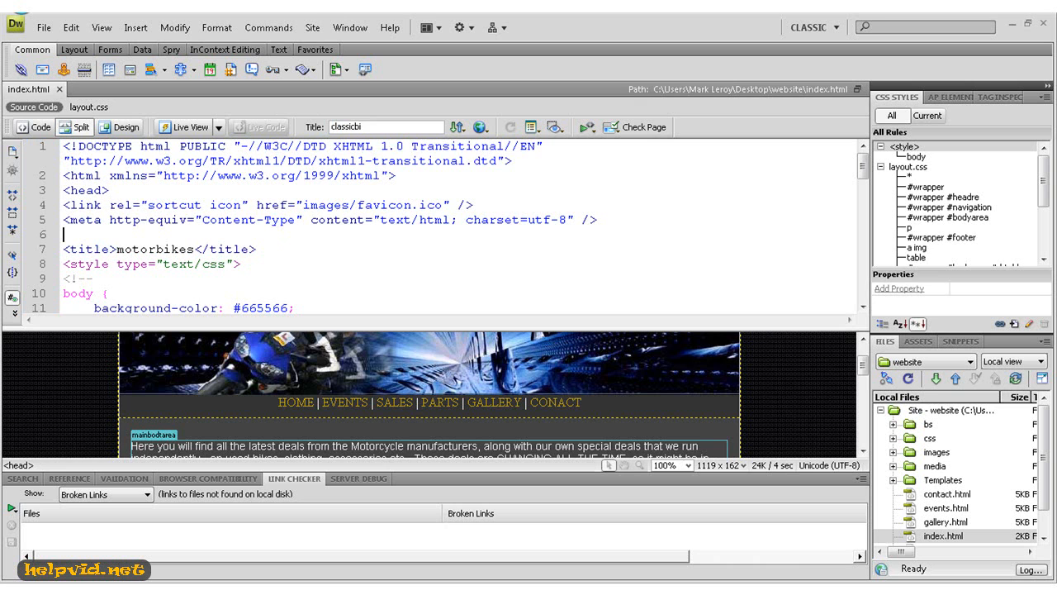
Step: Retitle the page from motorbikes to classicbikes in the Title field
type("kes")
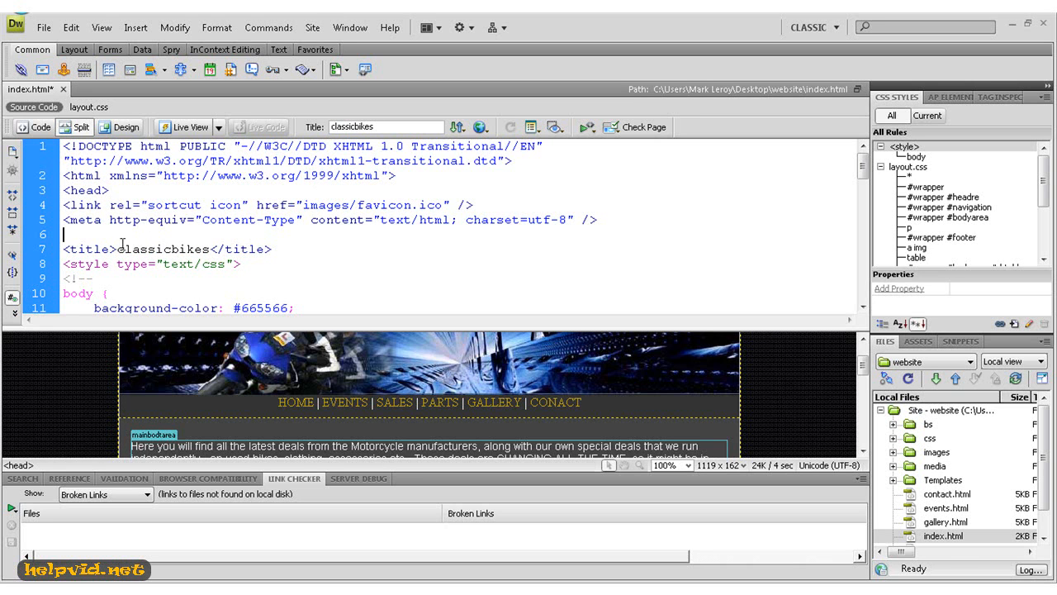
double_click(161, 248)
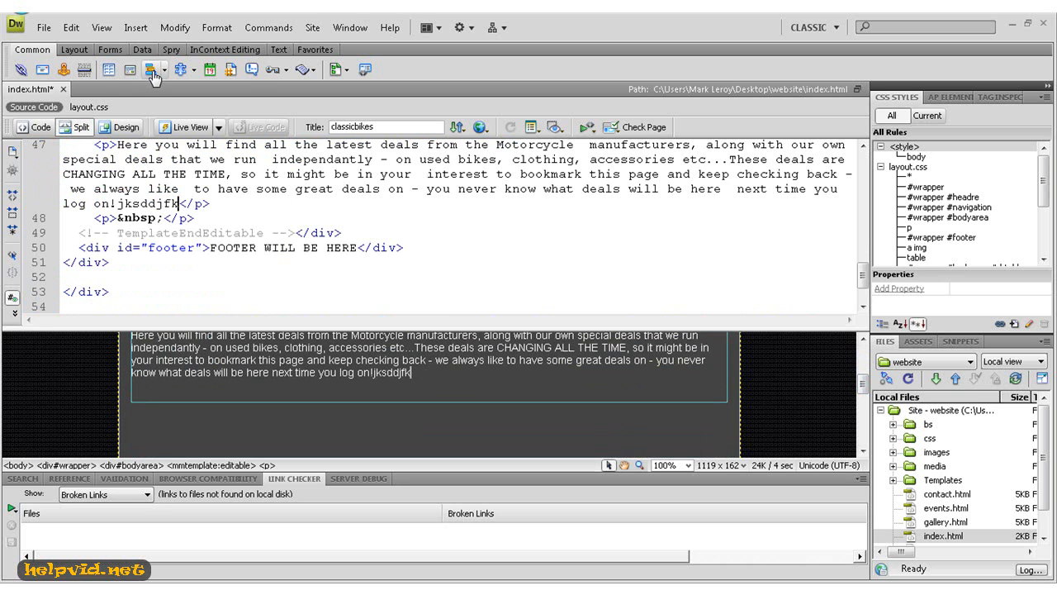
mouse_move(129, 69)
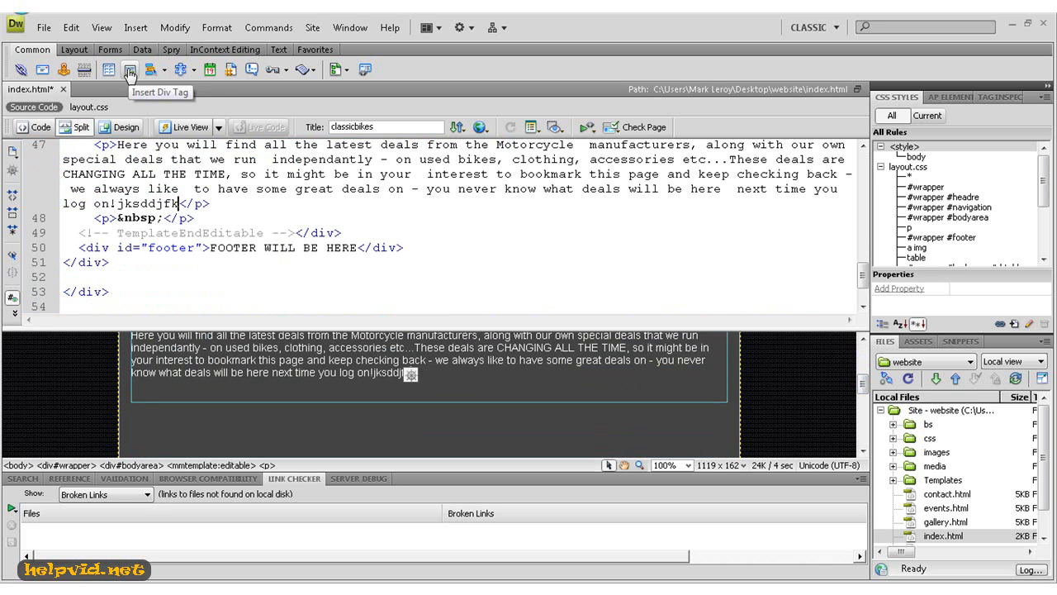
Step: Insert a div with ID testtag after the start of the bodyarea div
left_click(126, 67)
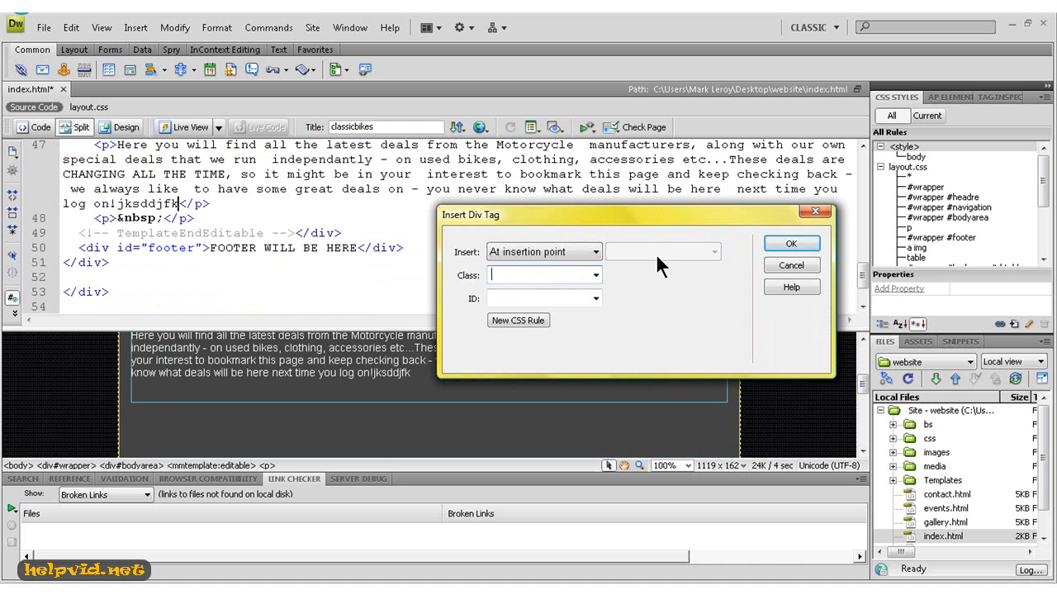
left_click(545, 251)
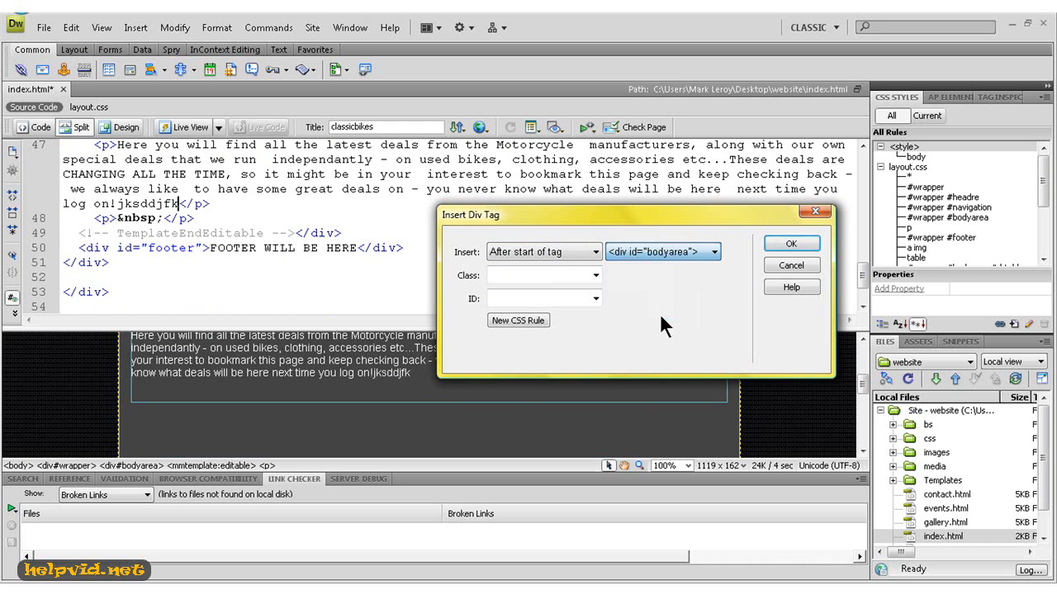
type("t")
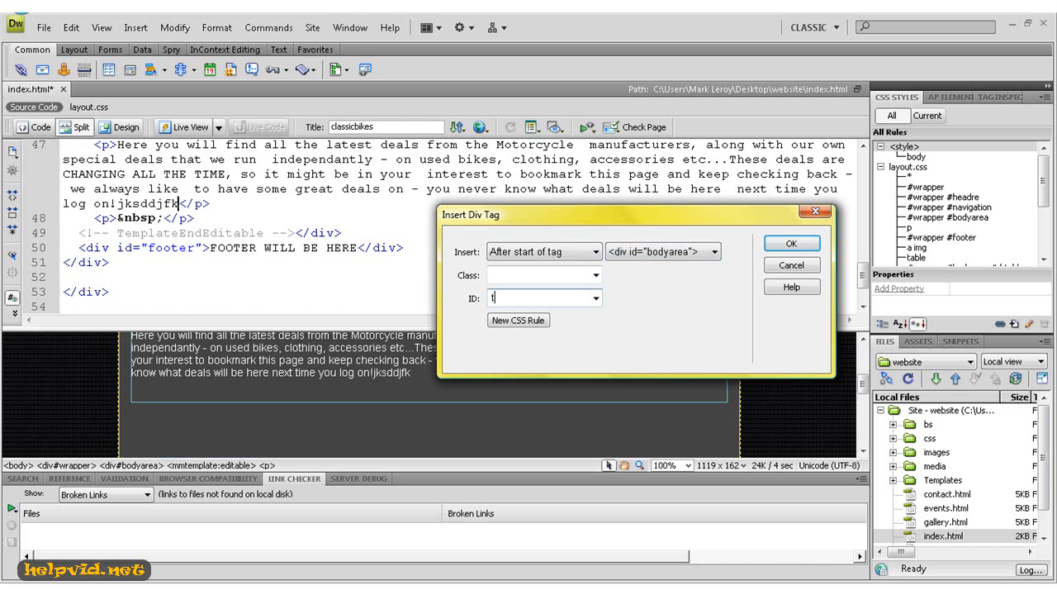
type("sst")
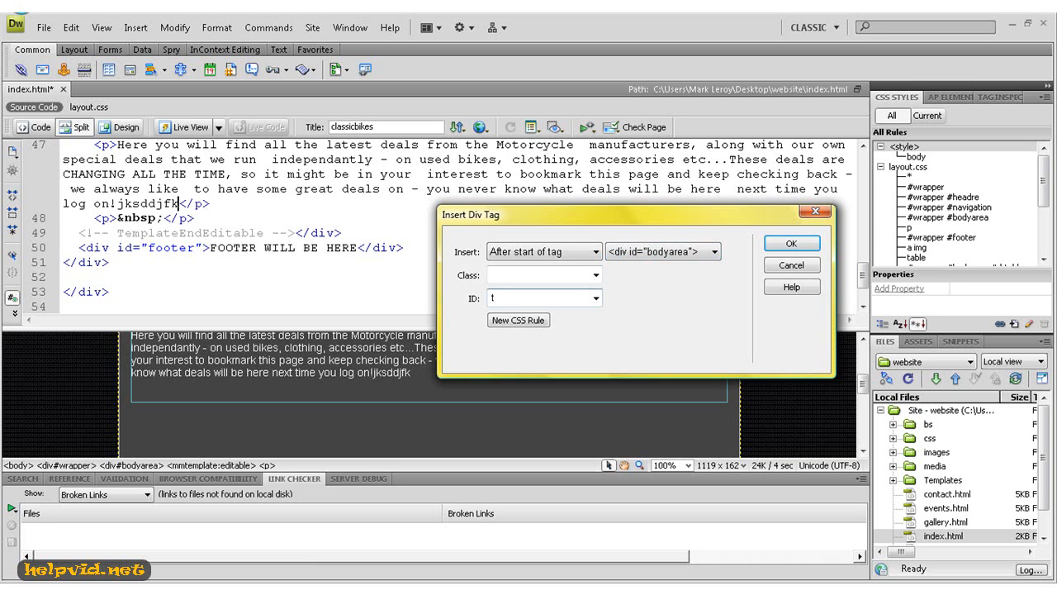
type("estta")
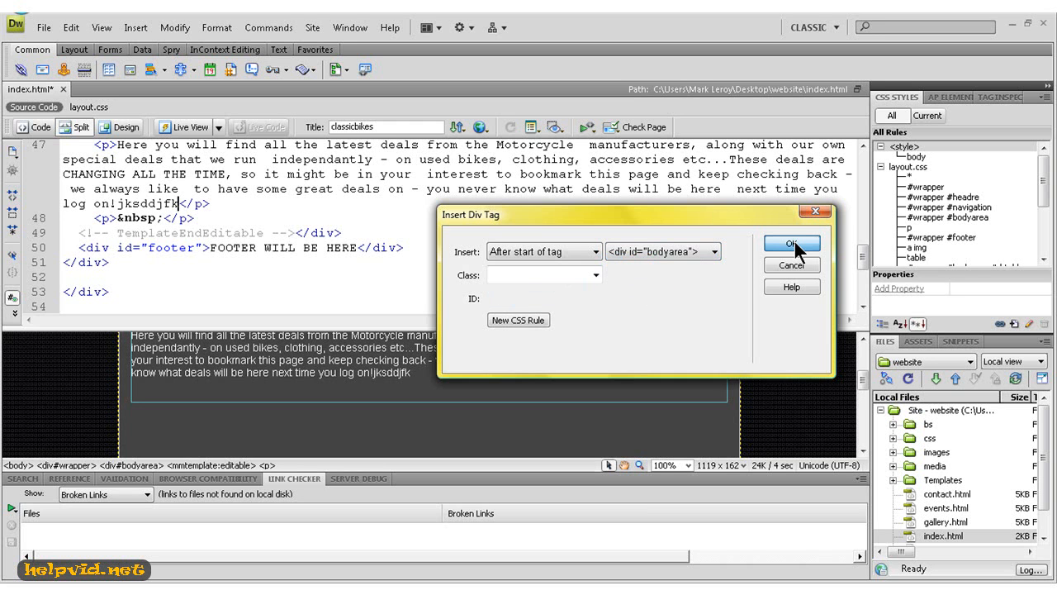
left_click(791, 245)
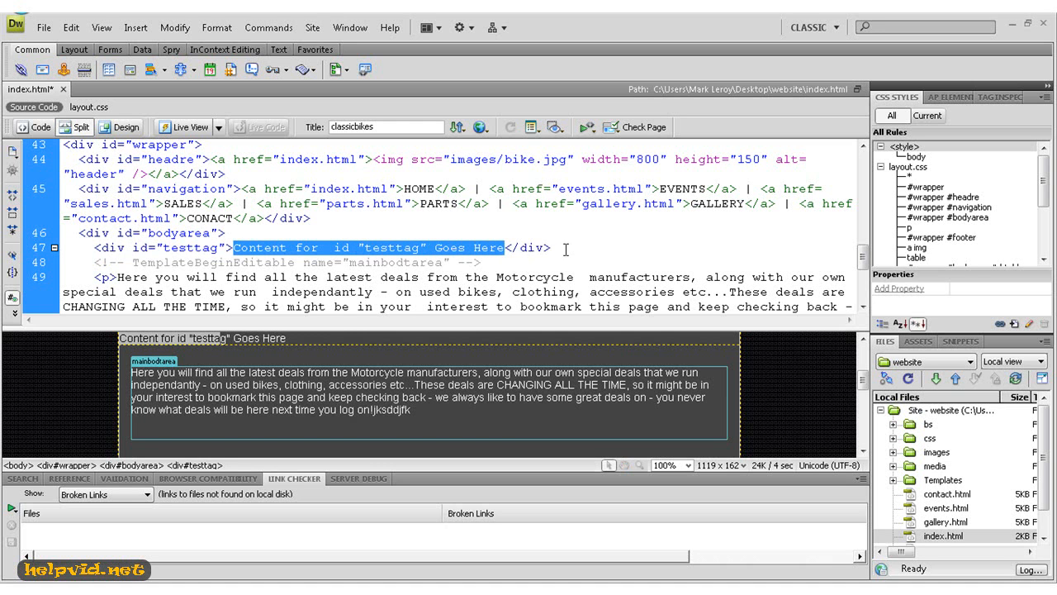
Step: Delete the testtag div's placeholder text and refresh the CSS Styles panel
left_click(114, 248)
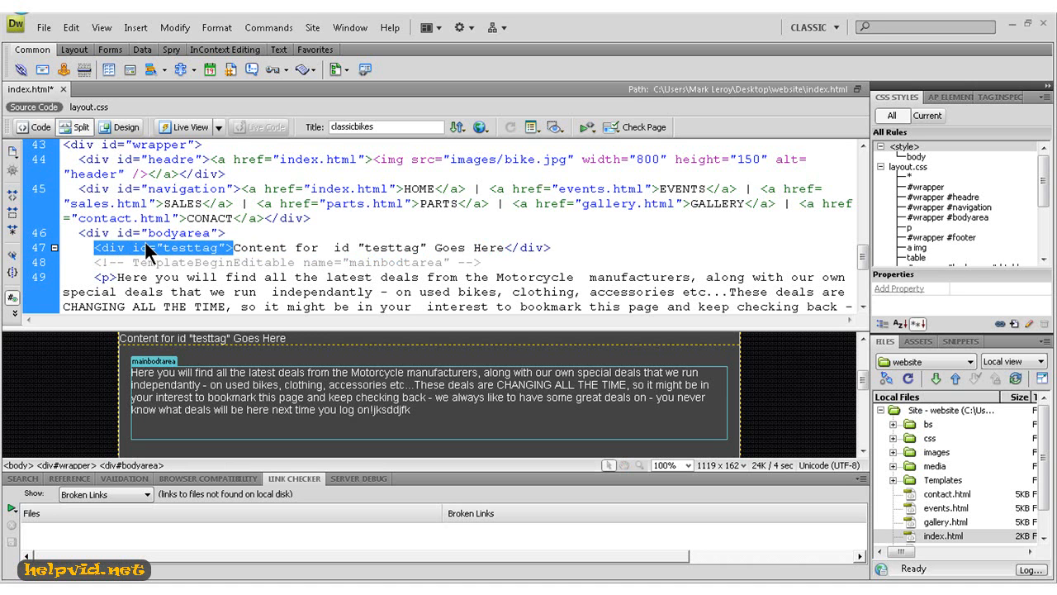
left_click(223, 231)
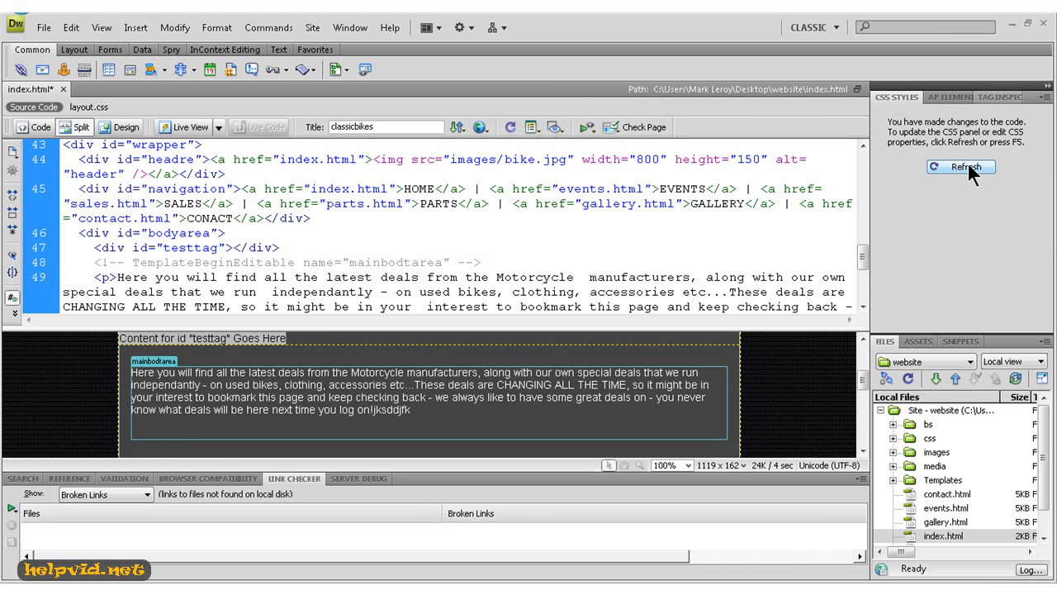
left_click(961, 166)
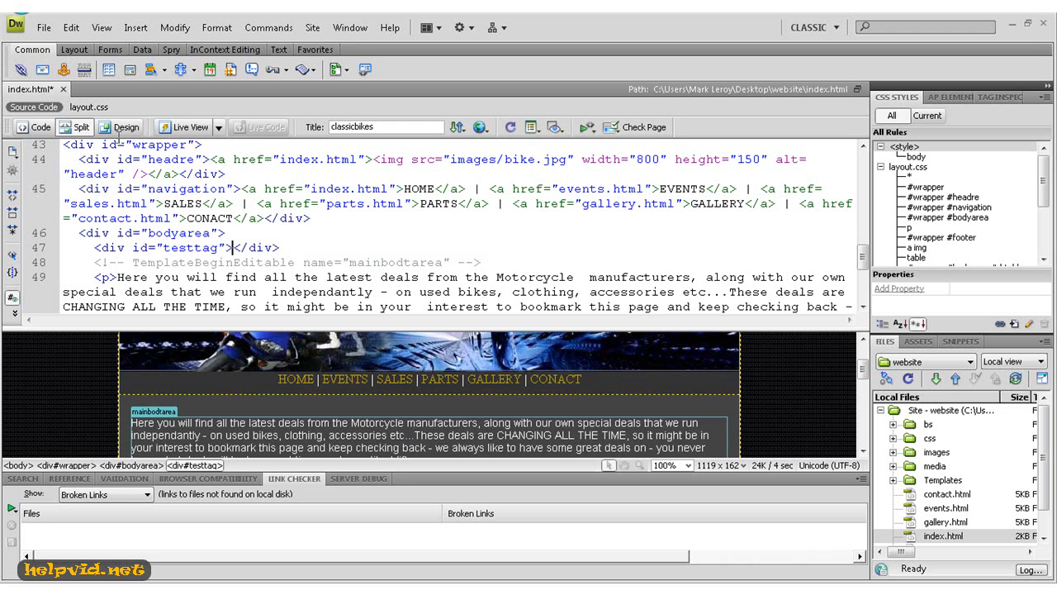
mouse_move(89, 132)
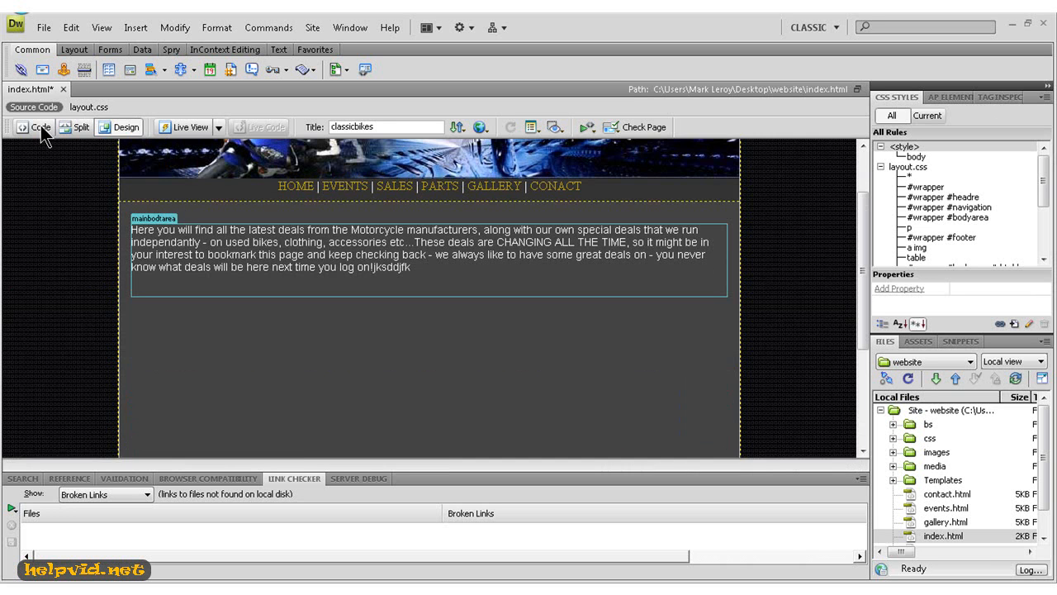
Step: Switch to Code view and show the layout.css related file's stylesheet code
left_click(40, 125)
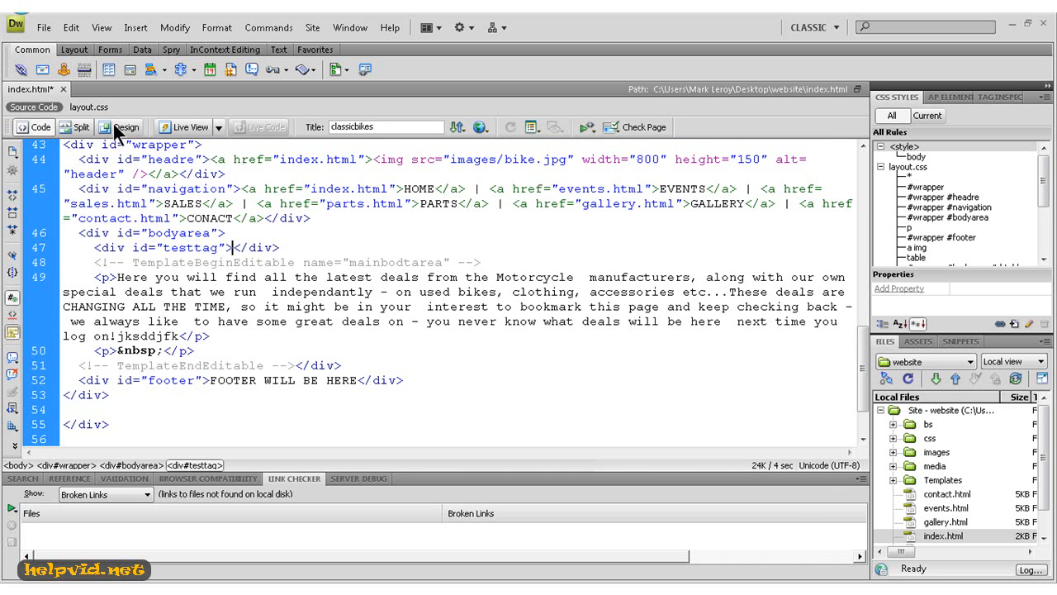
left_click(74, 126)
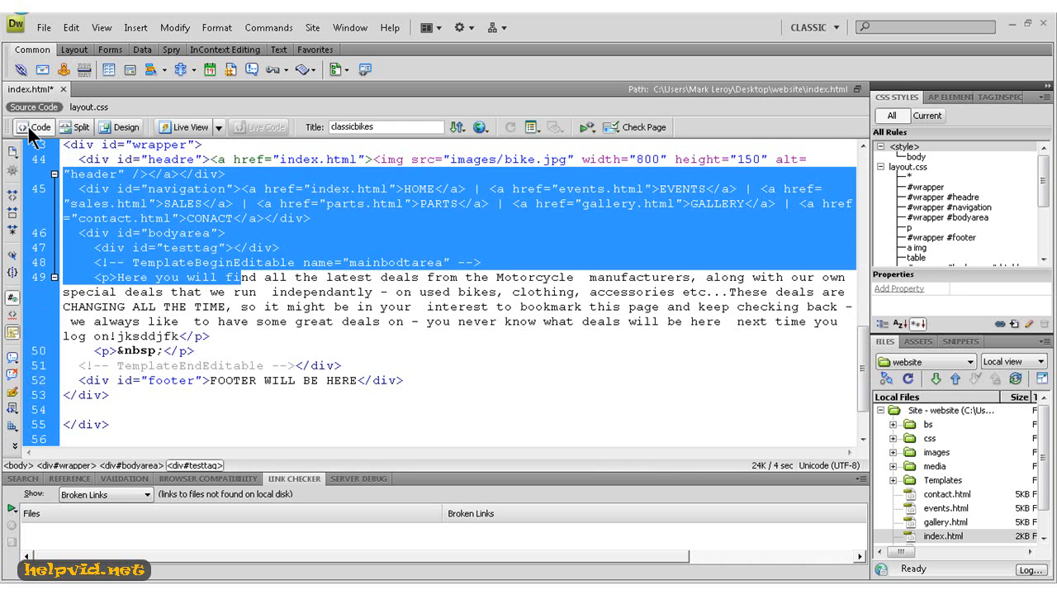
left_click(356, 331)
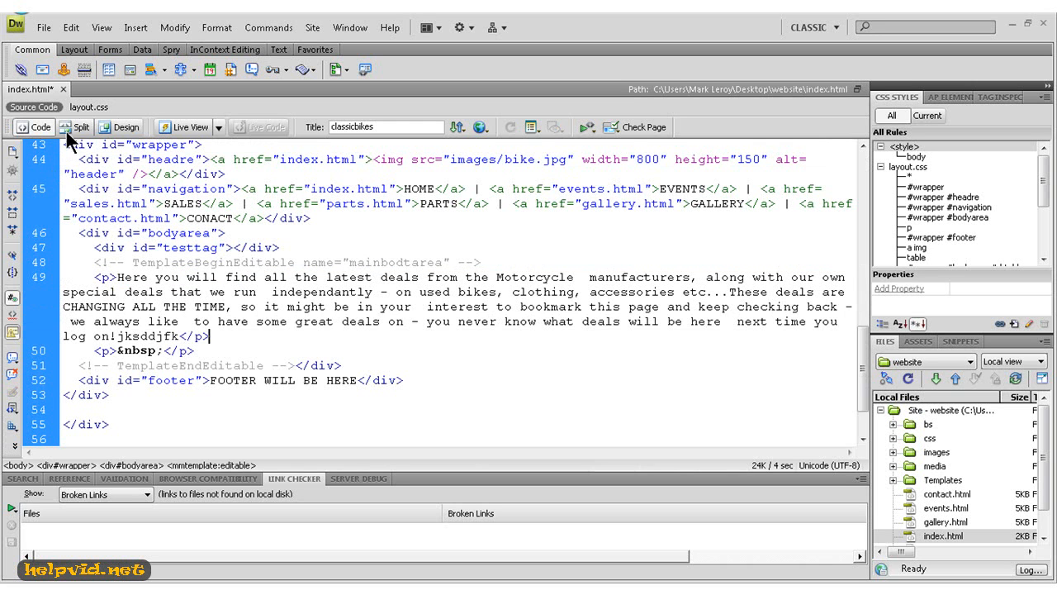
mouse_move(86, 107)
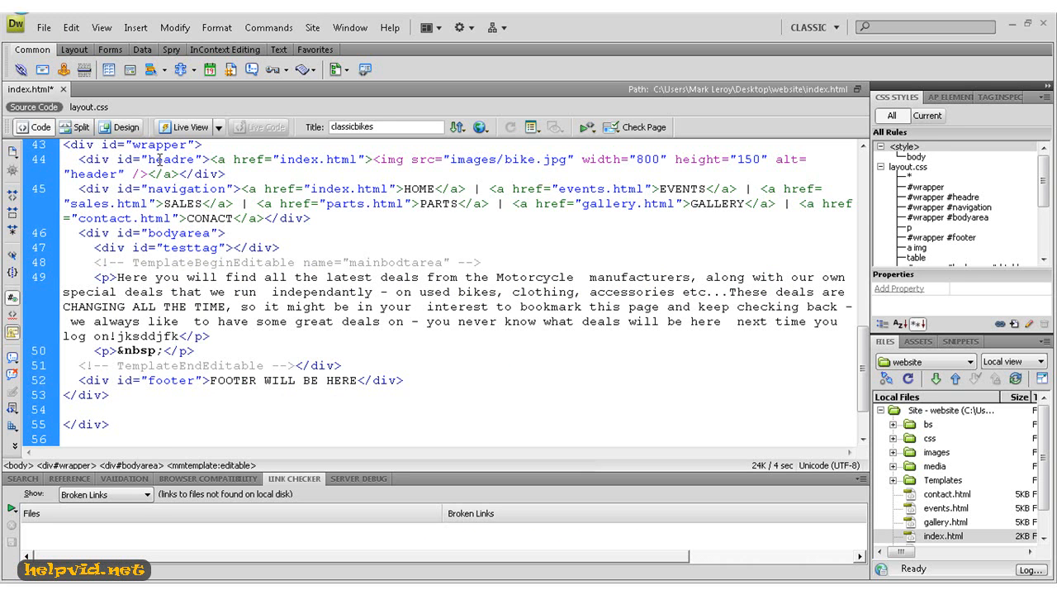
left_click(89, 105)
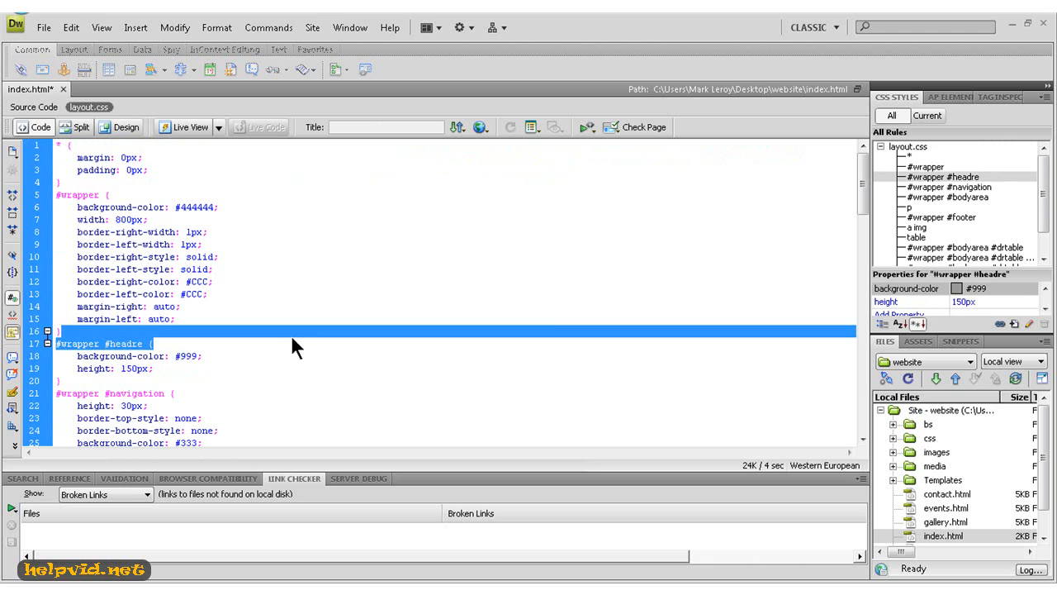
Step: Scroll layout.css to the #wrapper #navigation rule and select its text-align line
left_click(74, 379)
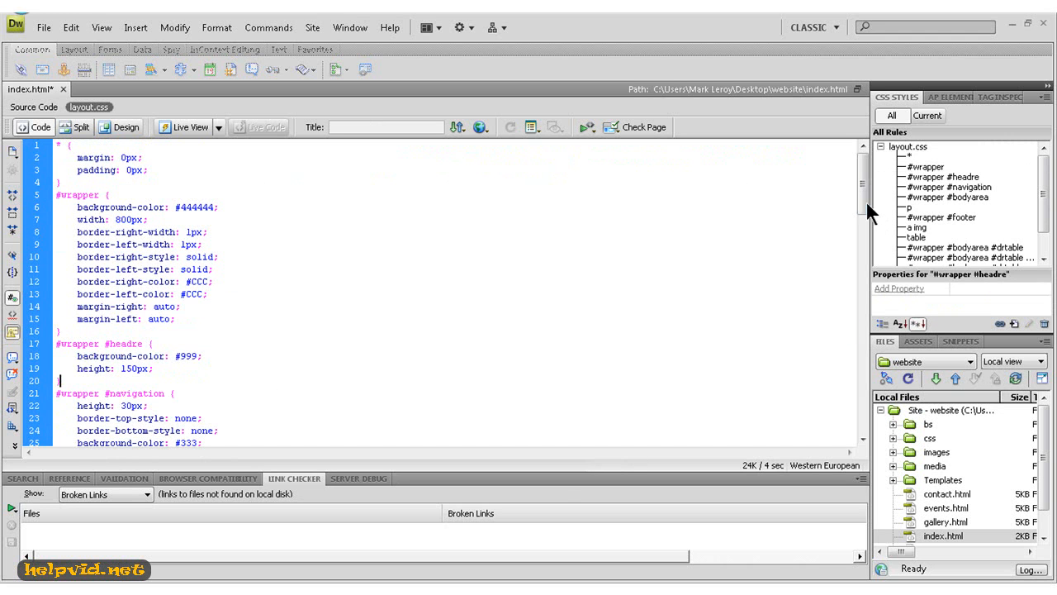
scroll("down", 3)
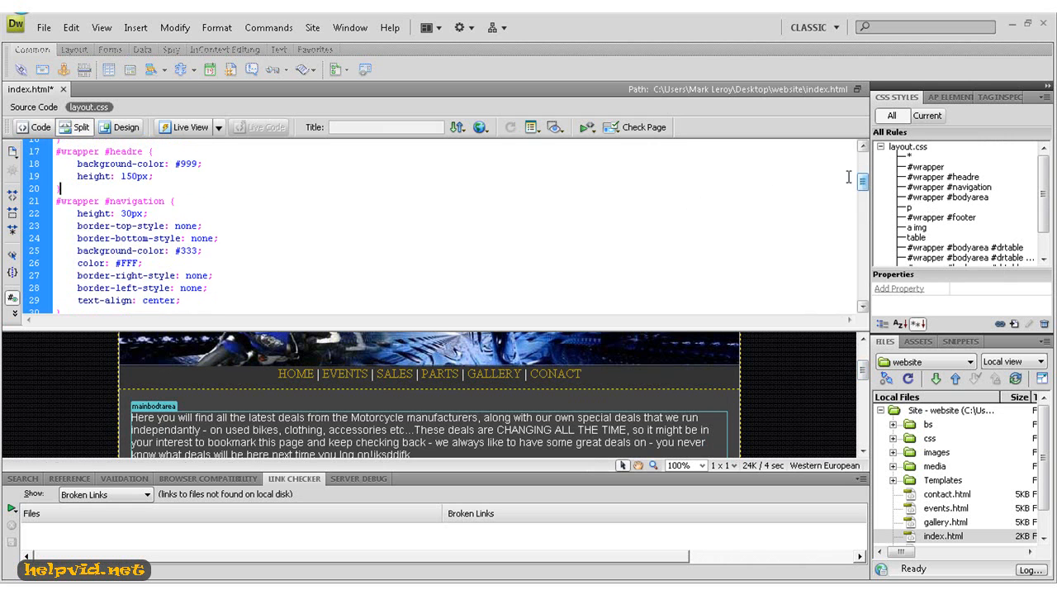
left_click(146, 201)
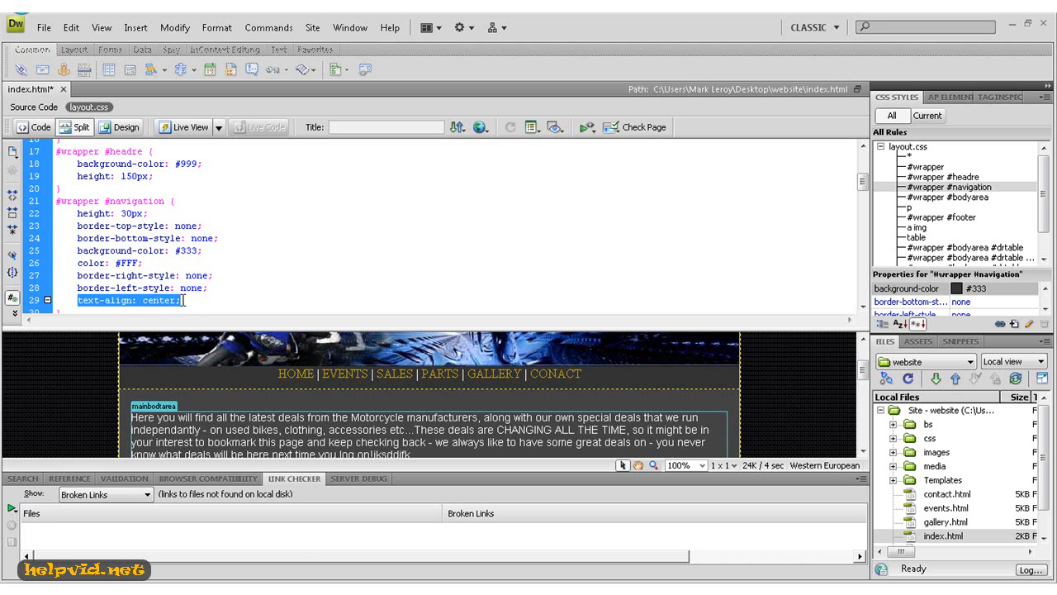
mouse_move(175, 327)
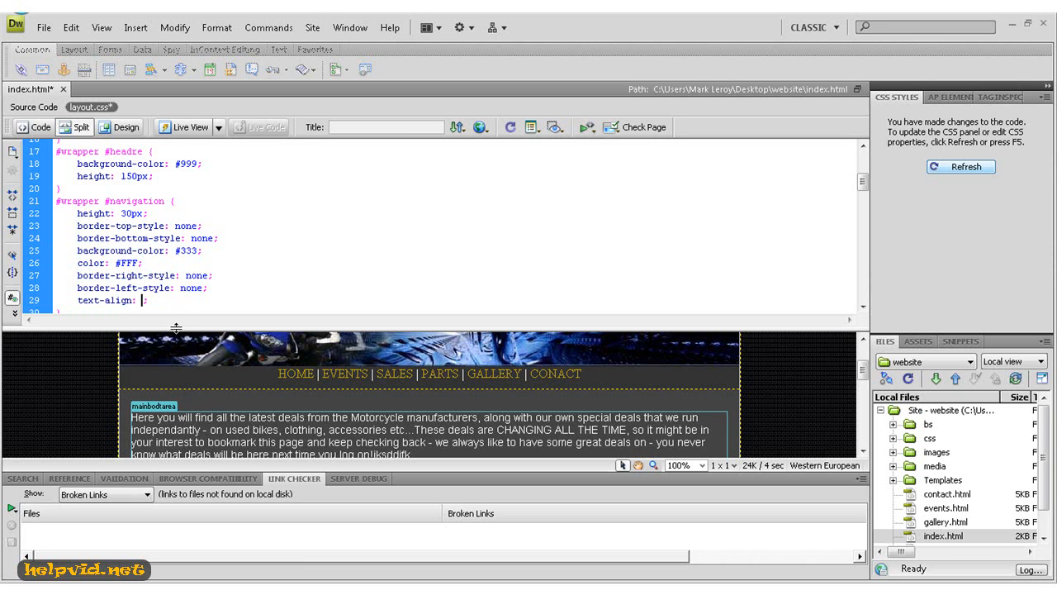
type("left")
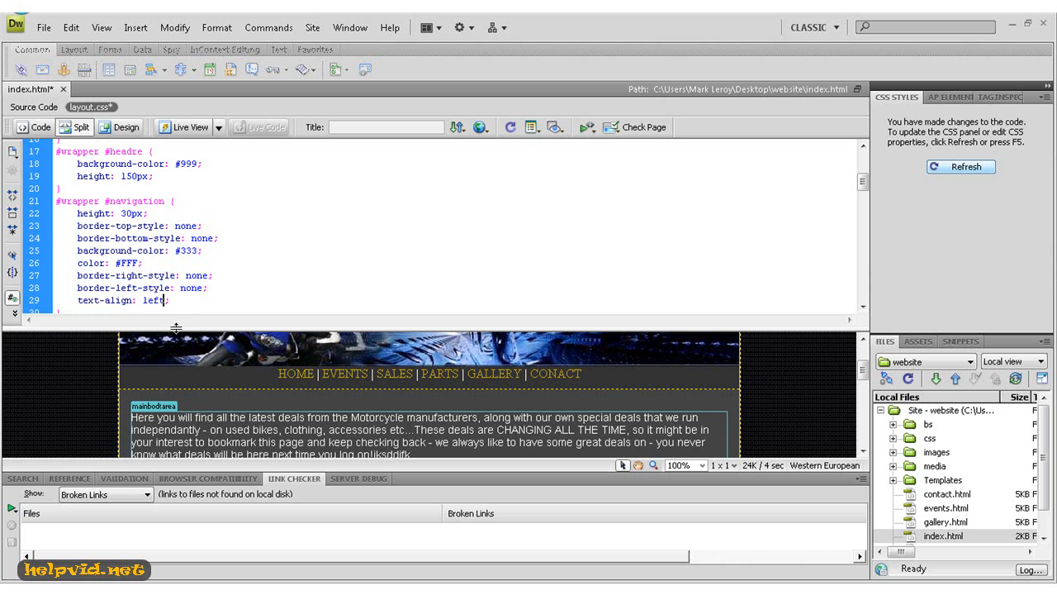
mouse_move(466, 401)
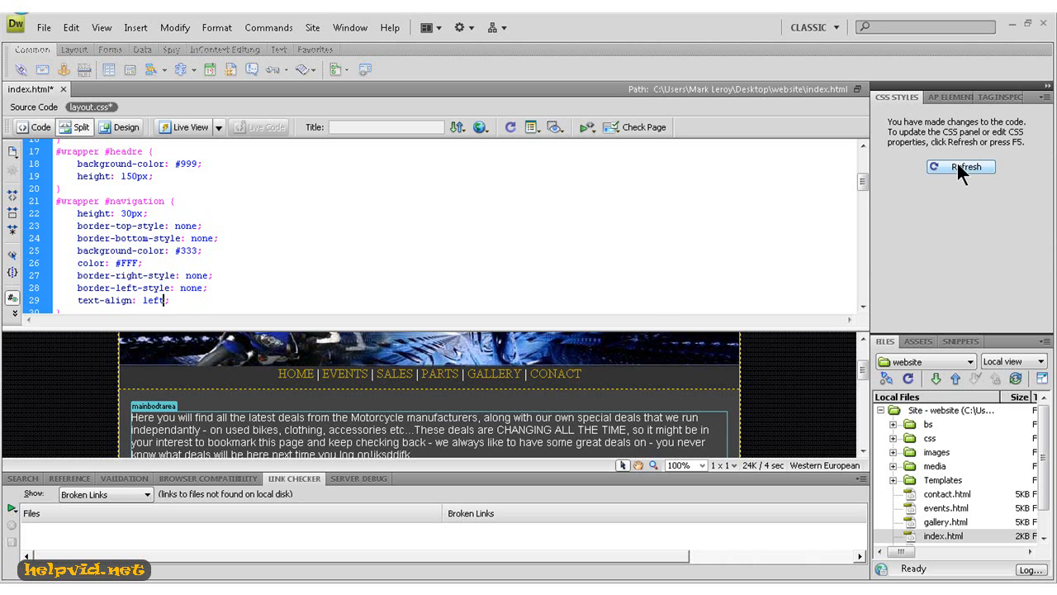
left_click(963, 167)
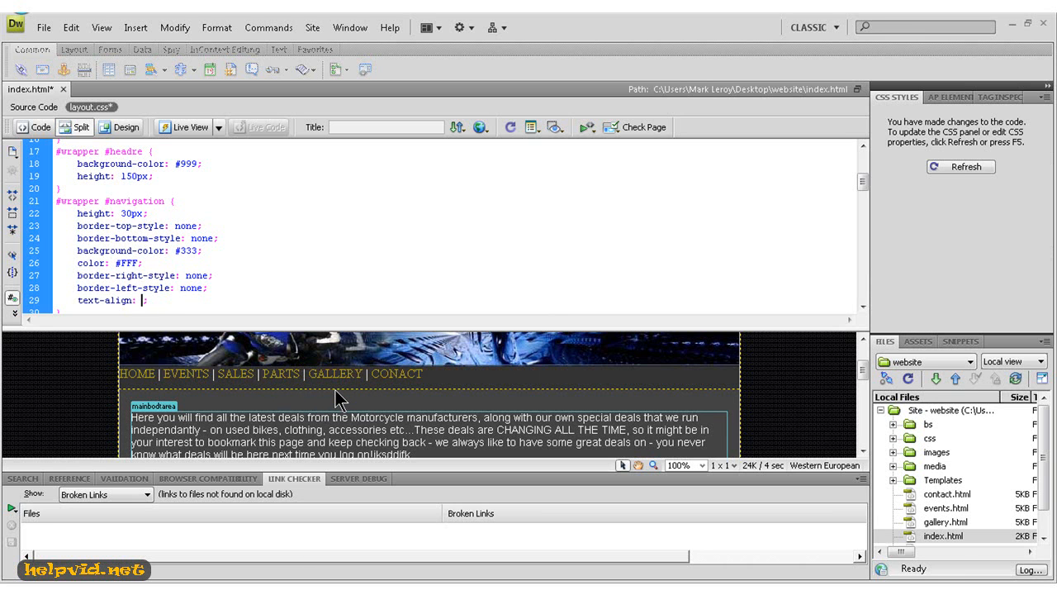
type("center")
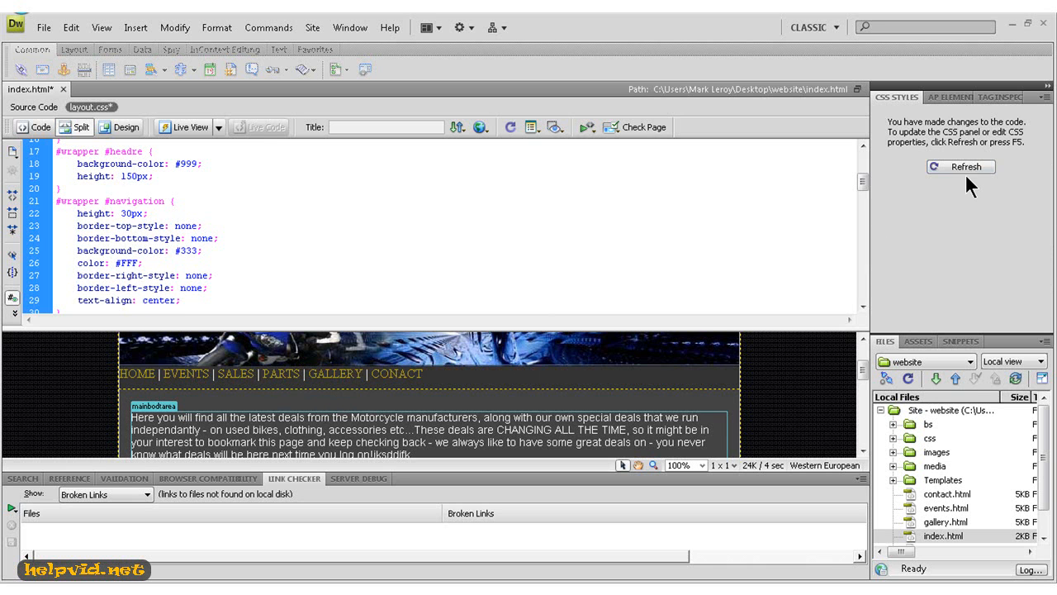
left_click(965, 167)
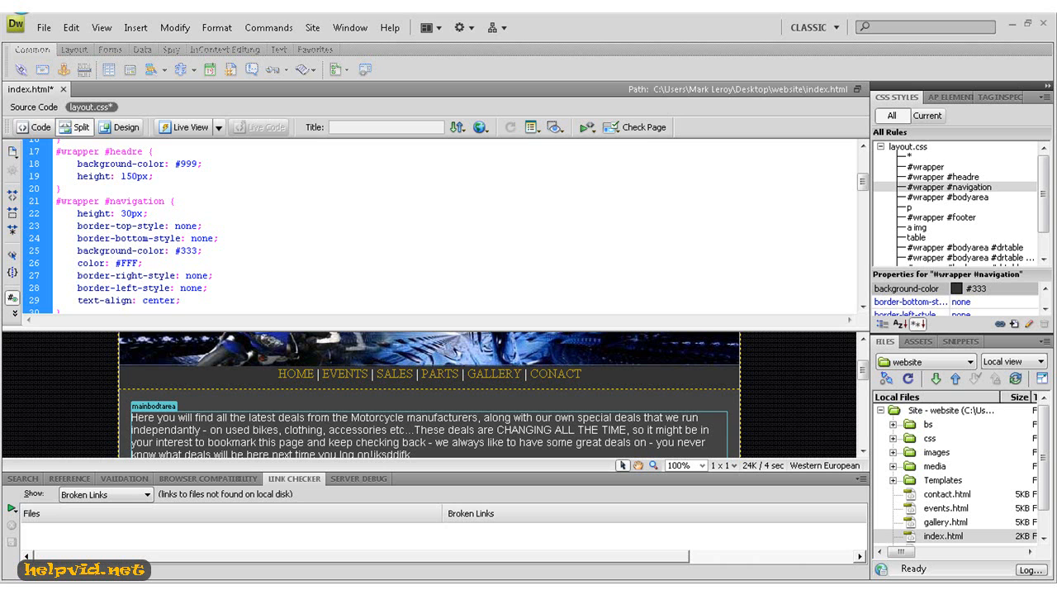
left_click(175, 301)
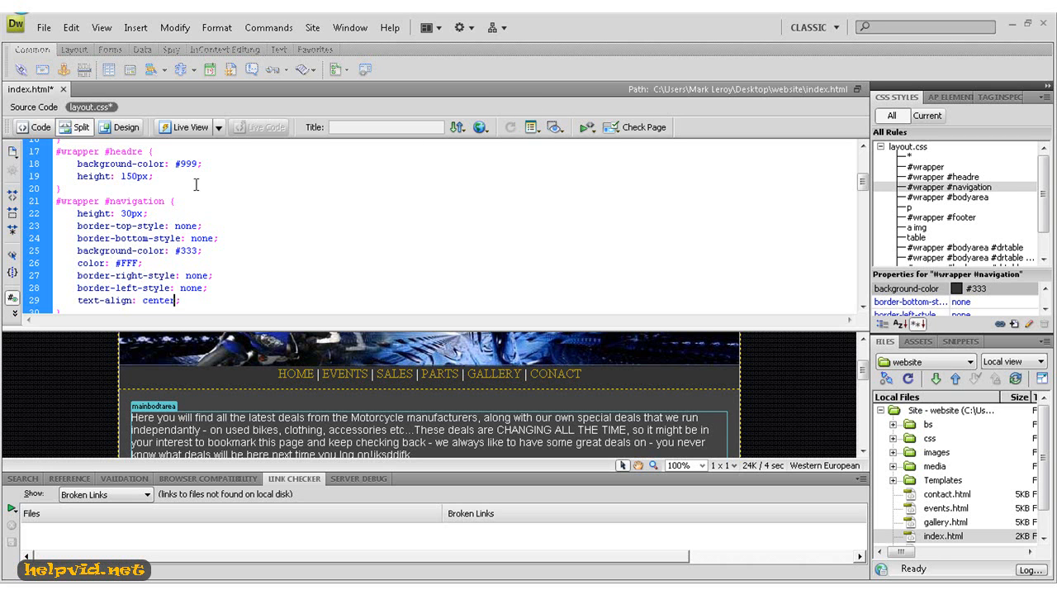
Step: Return index.html to Design view only
left_click(126, 125)
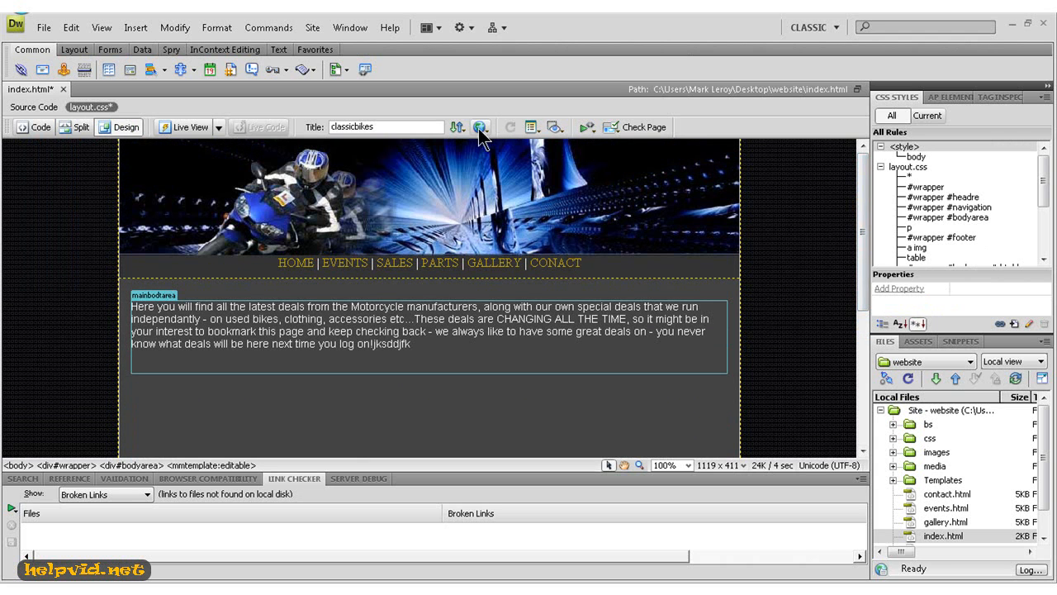
mouse_move(482, 135)
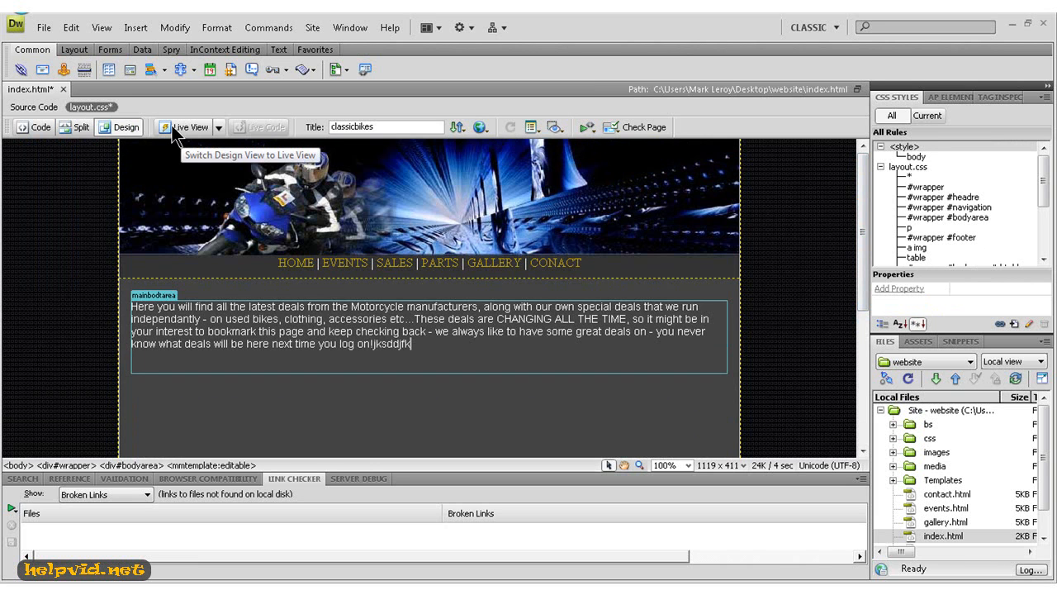
mouse_move(446, 123)
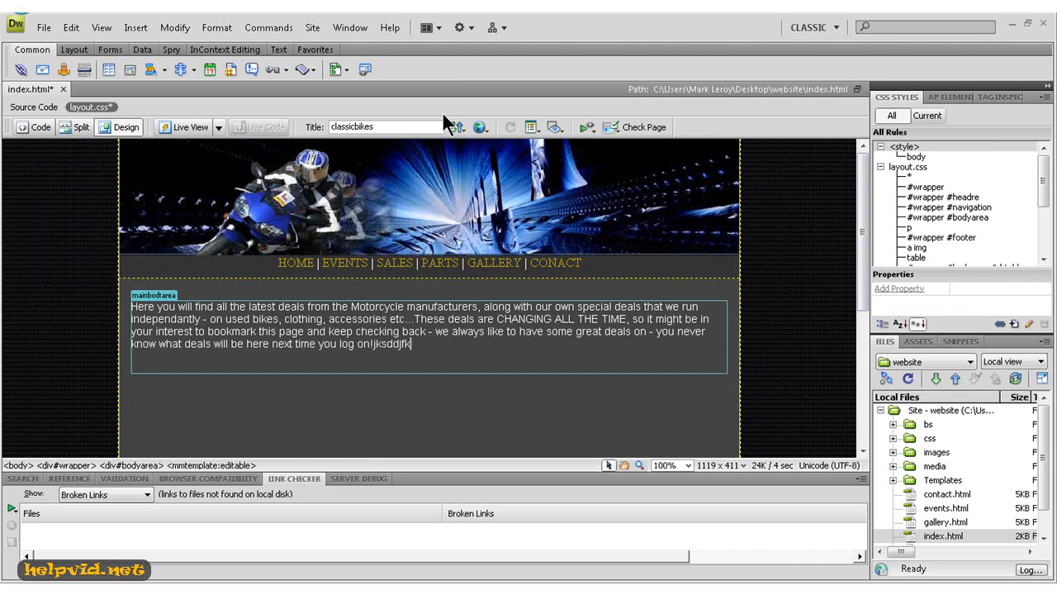
mouse_move(482, 126)
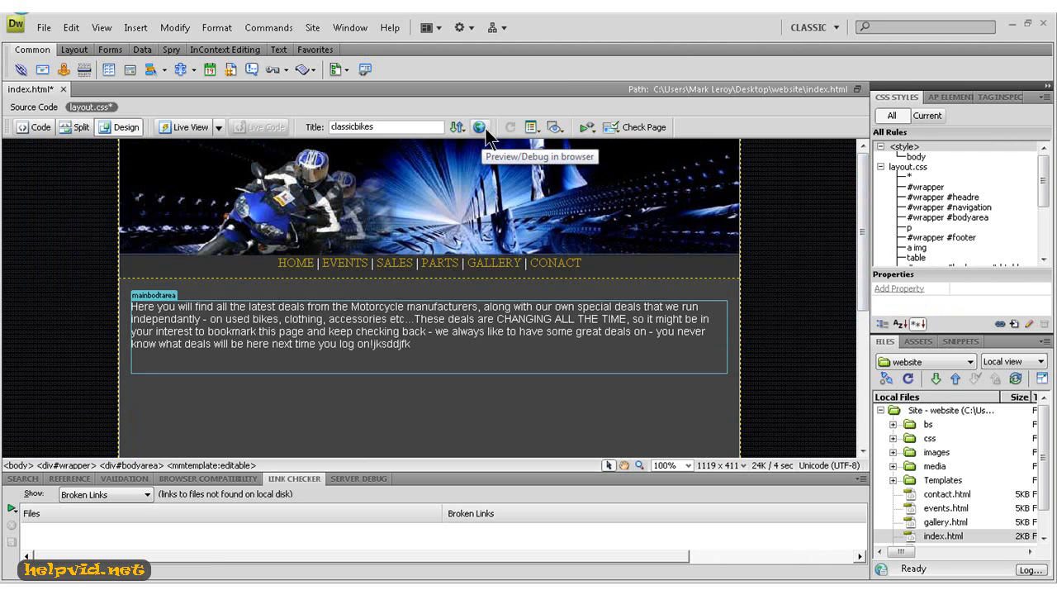
Step: Choose Preview in Firefox, save the page's changes, and reopen the browser preview list
left_click(479, 125)
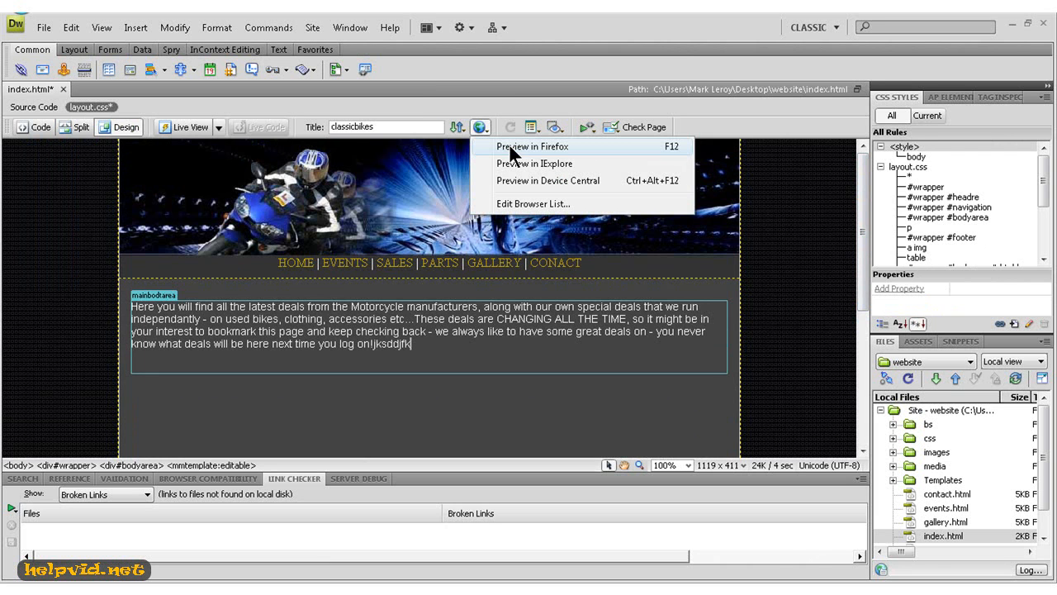
left_click(529, 145)
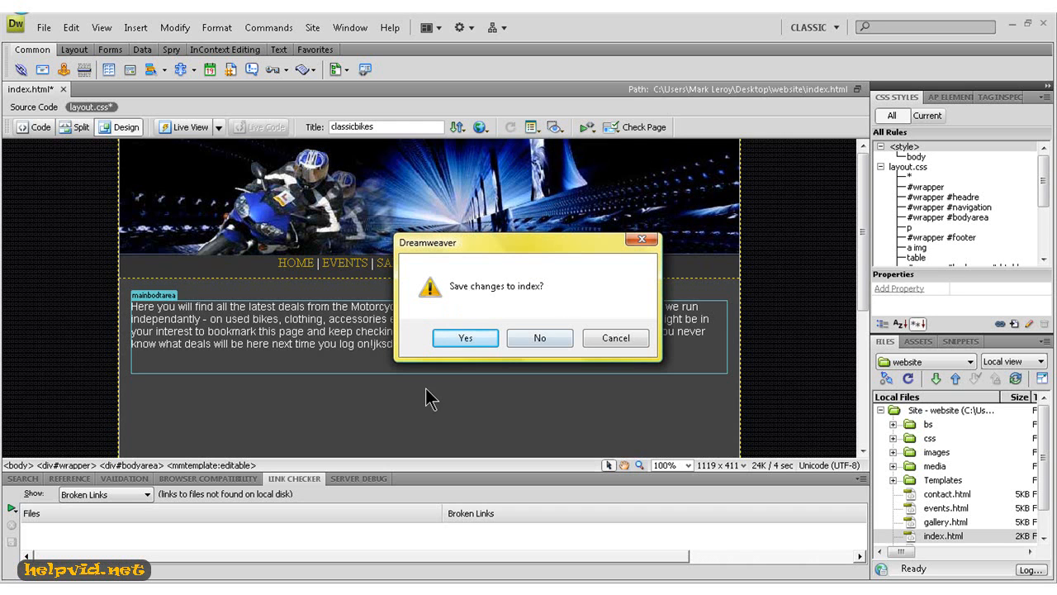
left_click(464, 337)
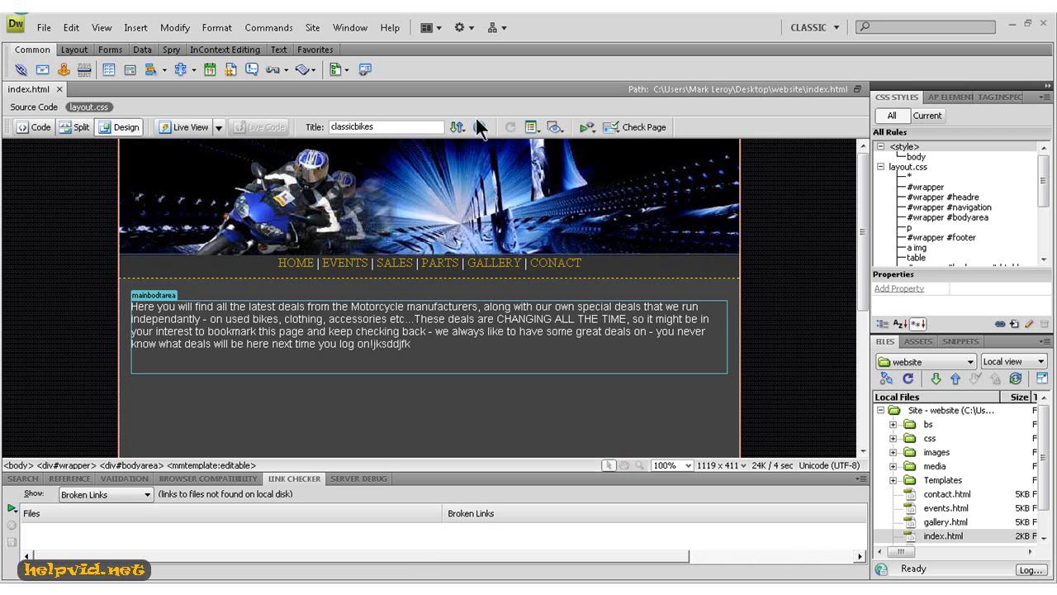
left_click(481, 126)
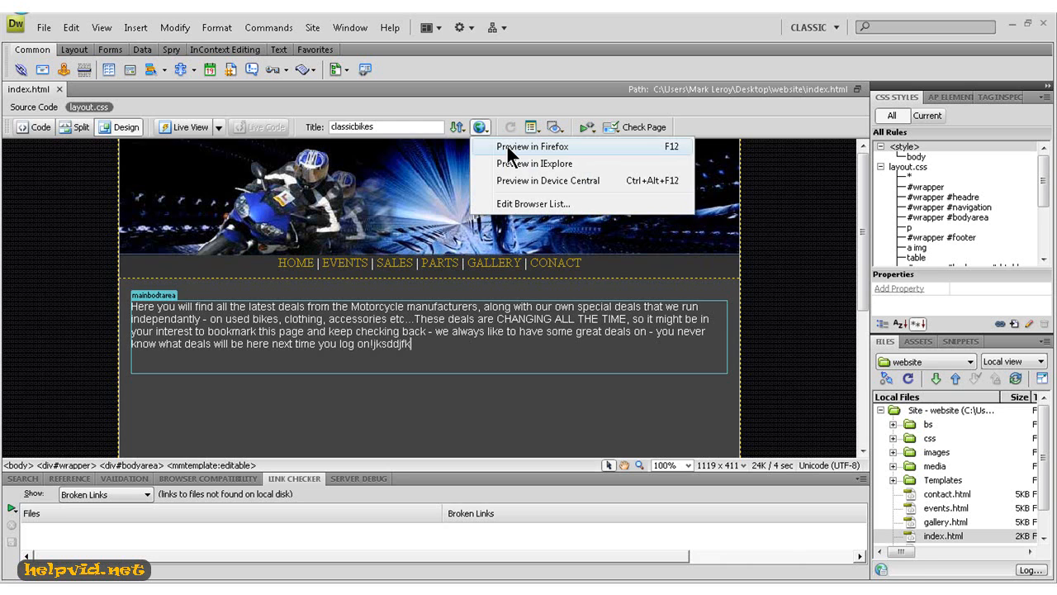
Step: Preview index.html in Mozilla Firefox and discard the empty untitled tab
left_click(532, 146)
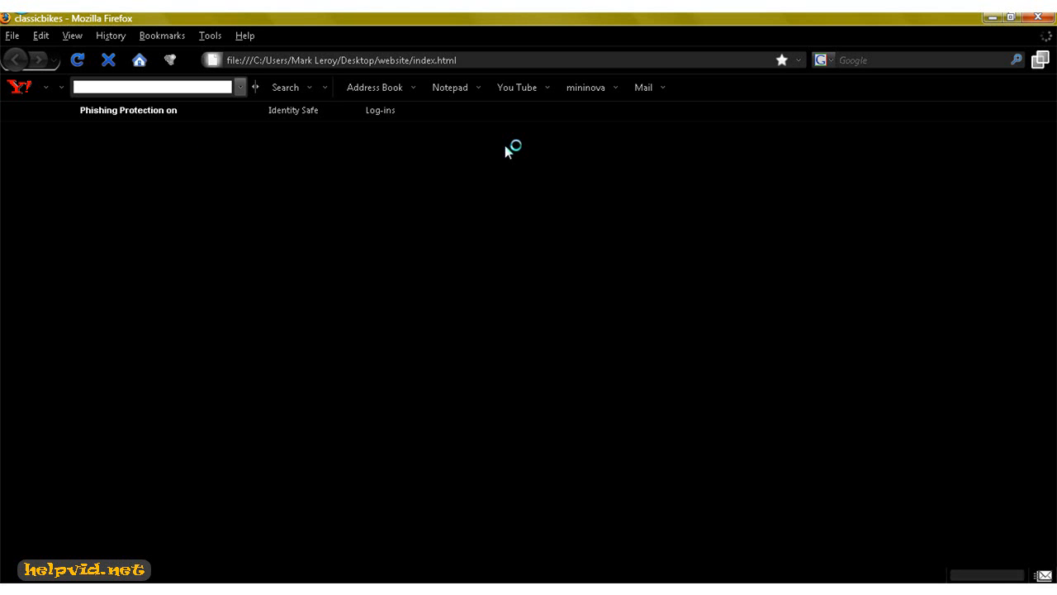
mouse_move(519, 341)
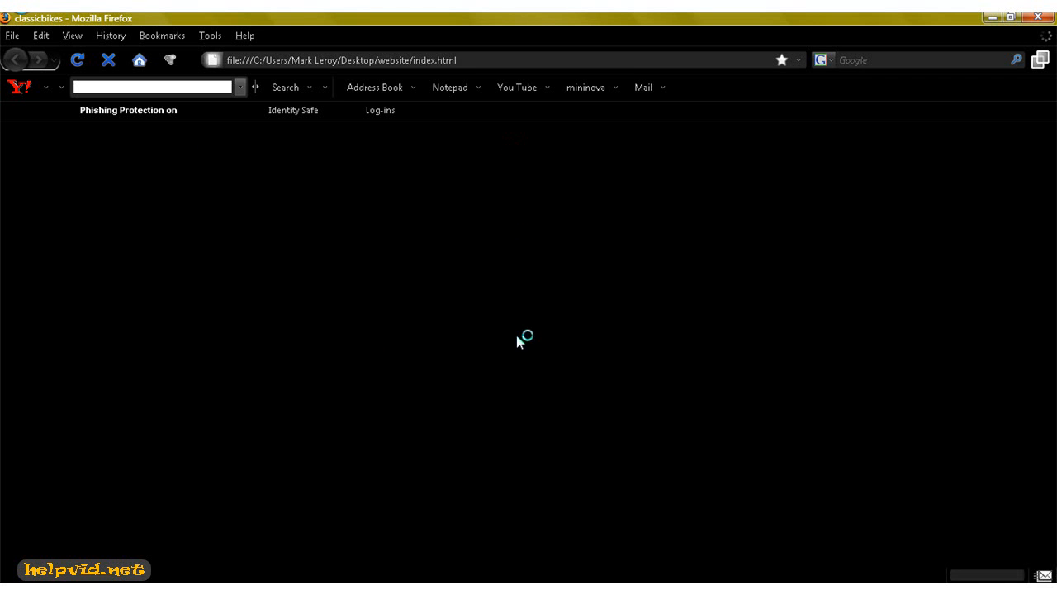
mouse_move(400, 278)
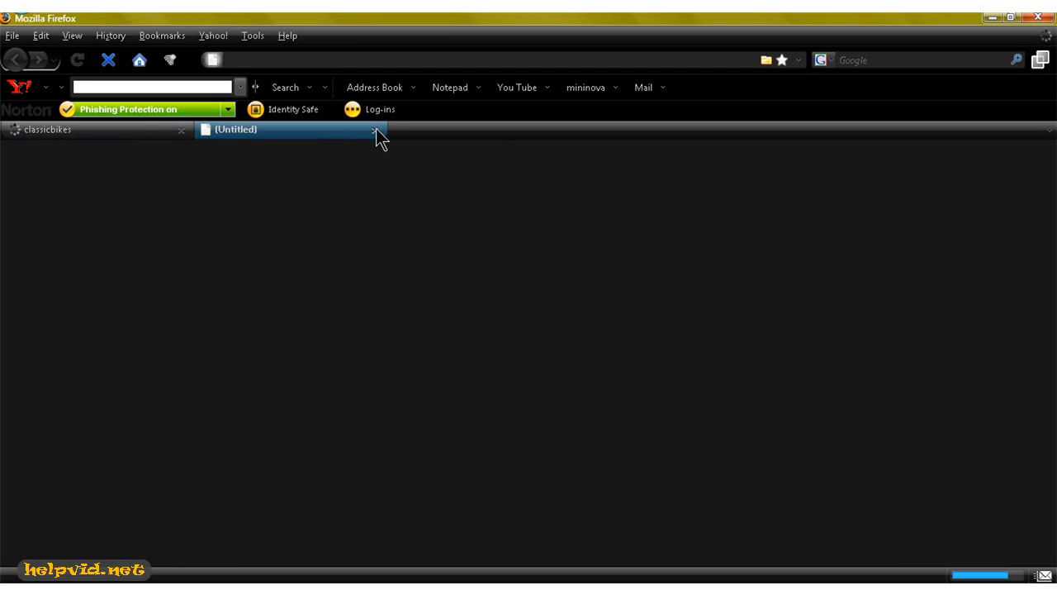
left_click(374, 130)
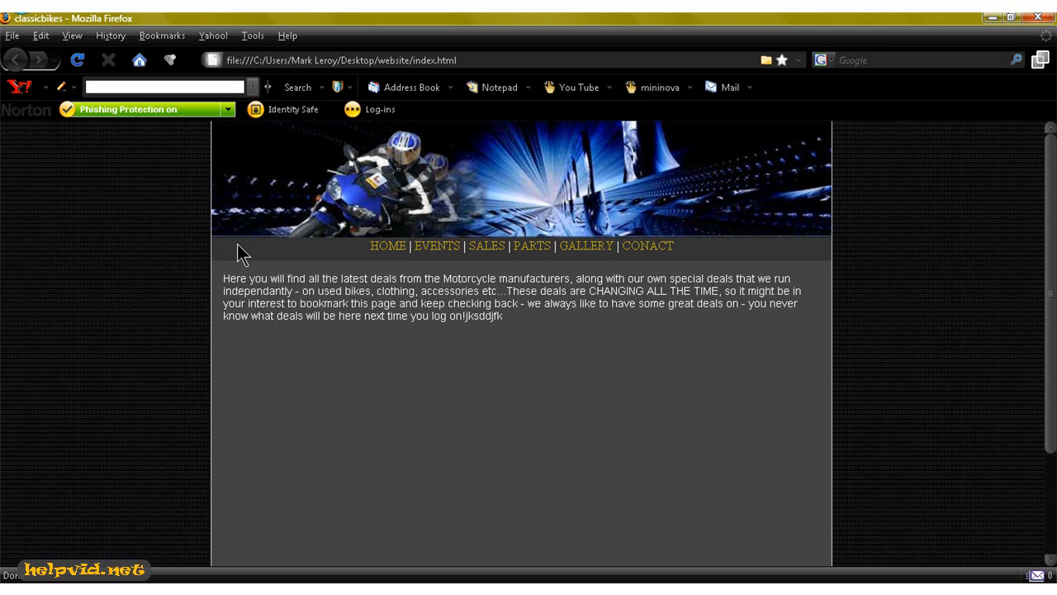
mouse_move(365, 250)
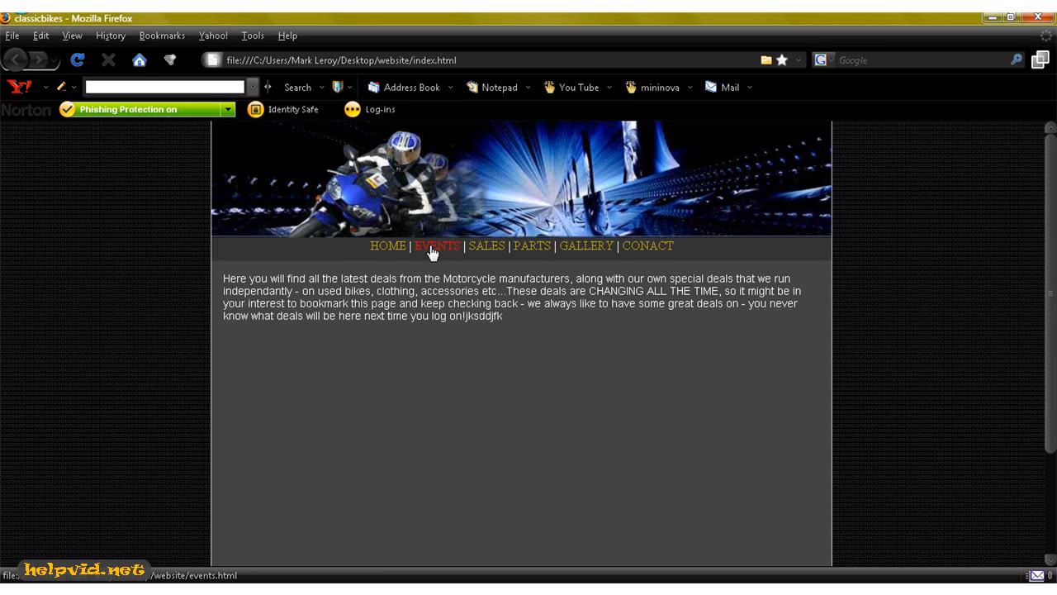
Step: Visit the EVENTS, SALES, PARTS and CONTACT pages via the nav bar, ending back on HOME
left_click(440, 245)
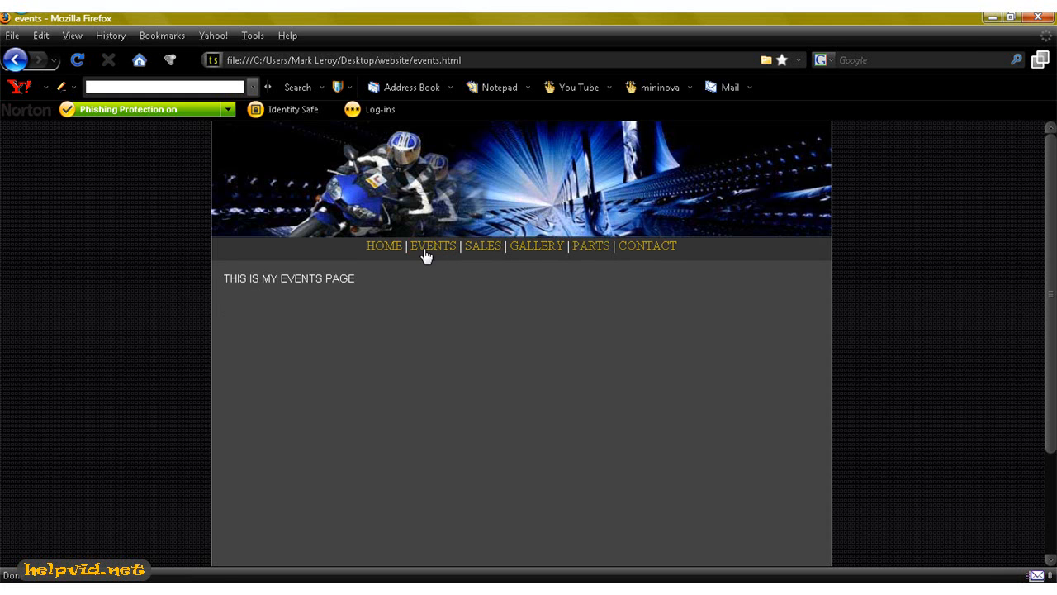
mouse_move(483, 251)
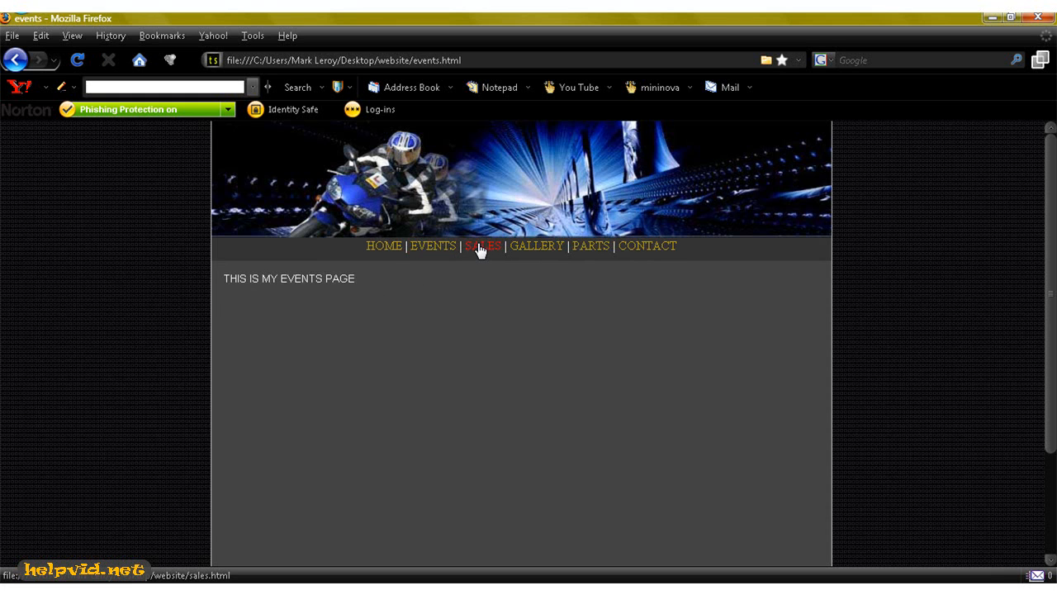
left_click(482, 246)
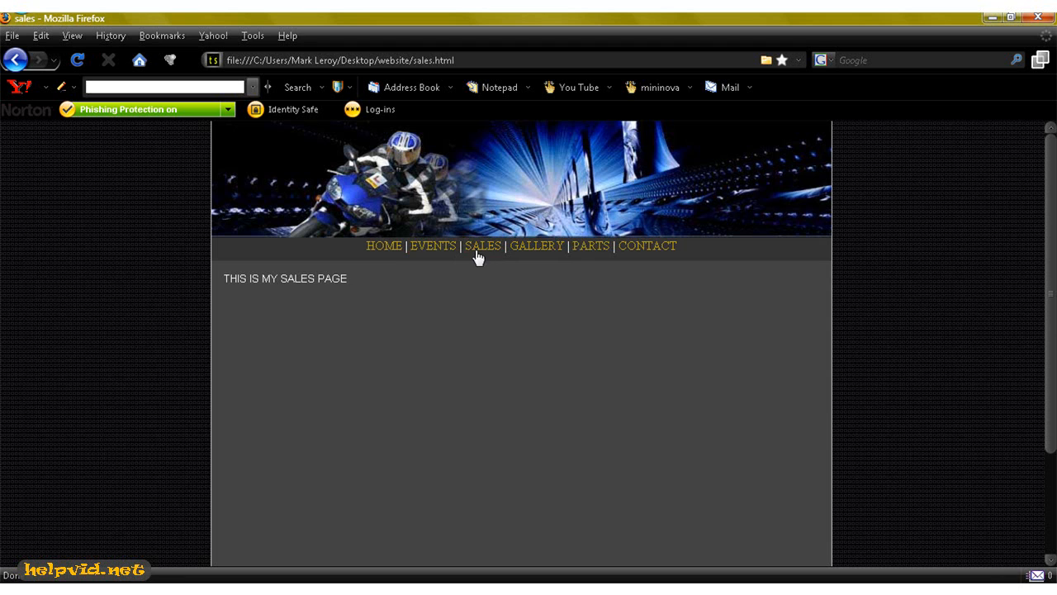
mouse_move(542, 252)
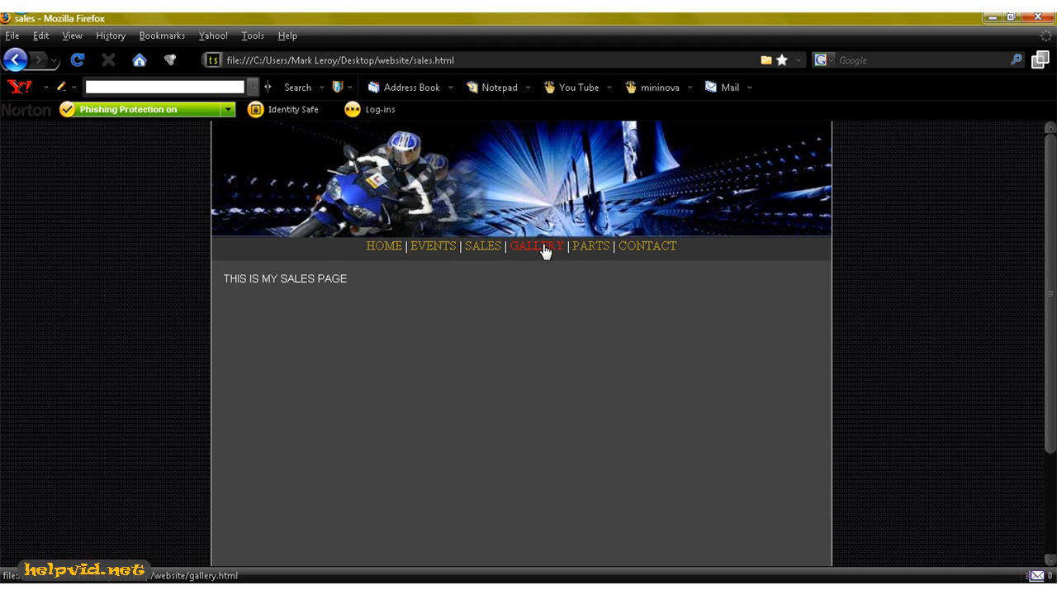
left_click(591, 246)
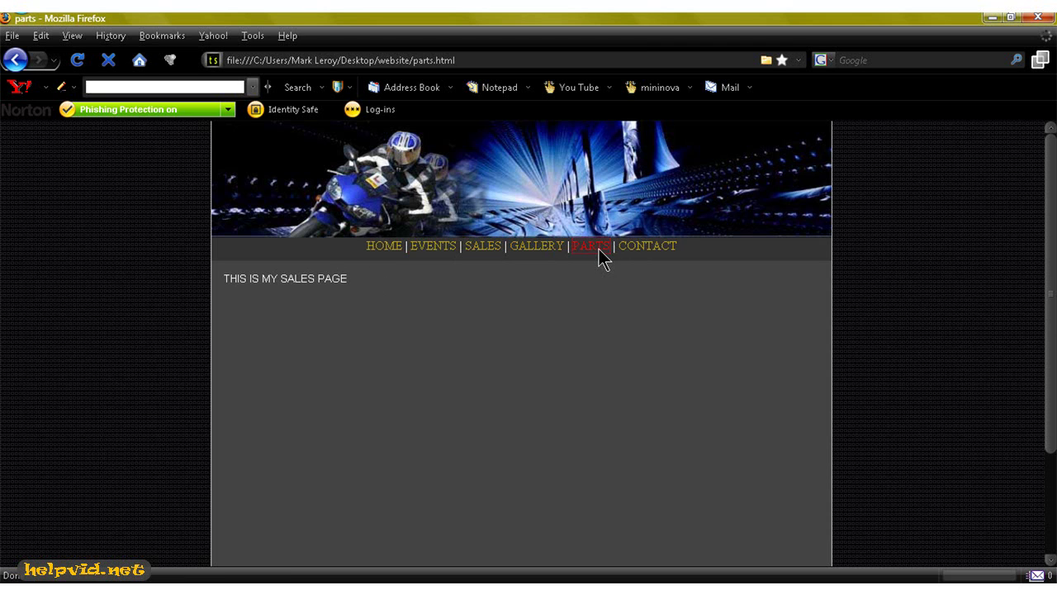
left_click(590, 245)
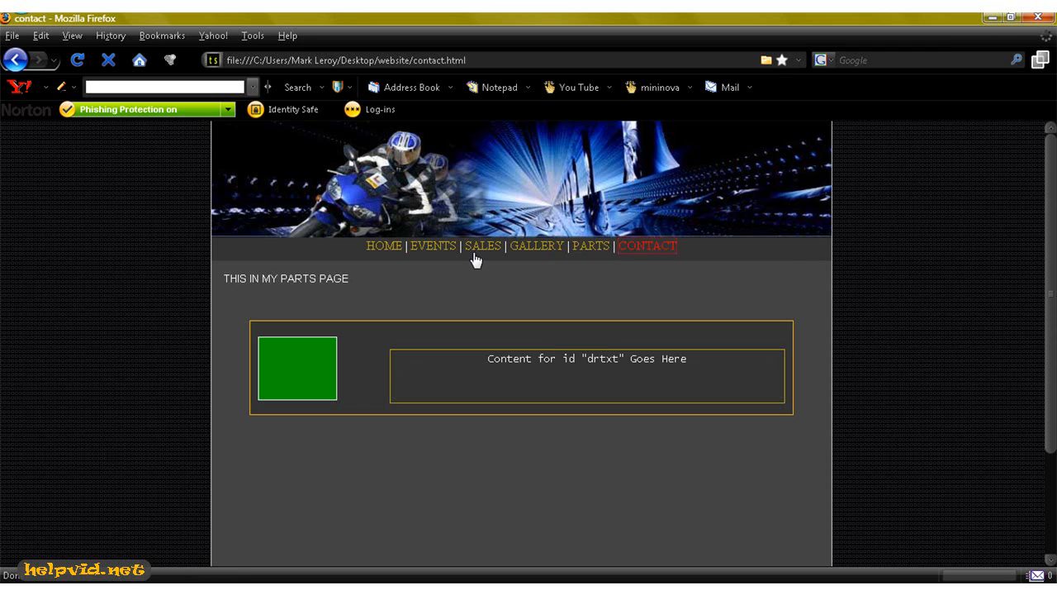
left_click(648, 246)
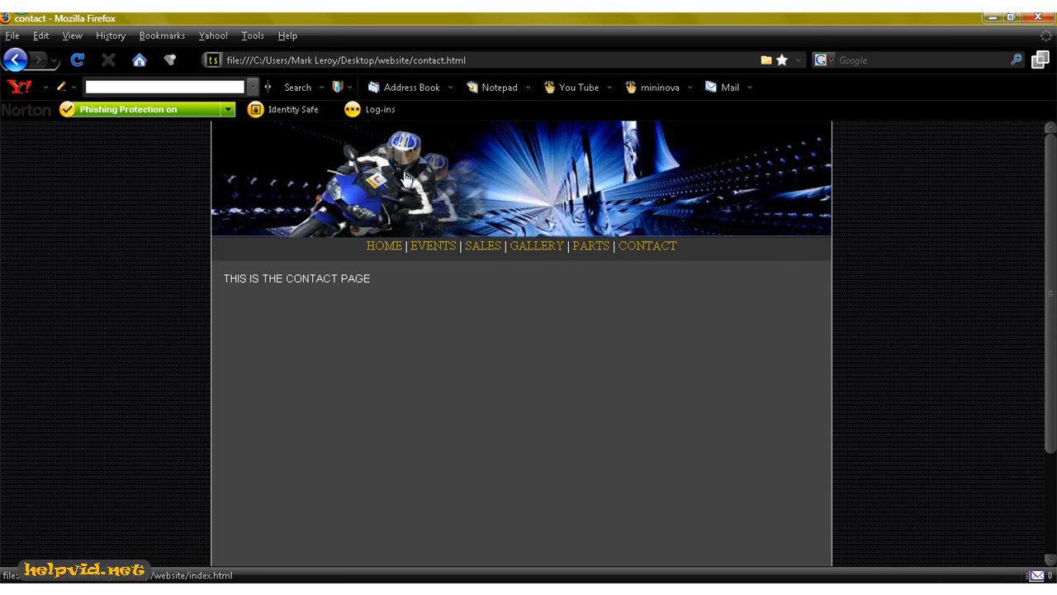
left_click(383, 244)
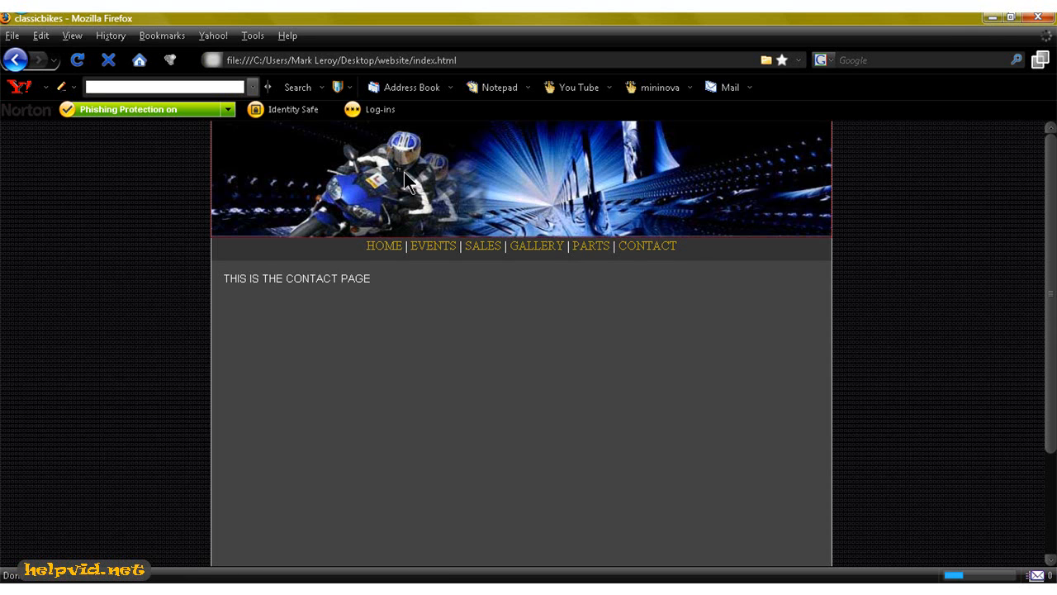
left_click(435, 246)
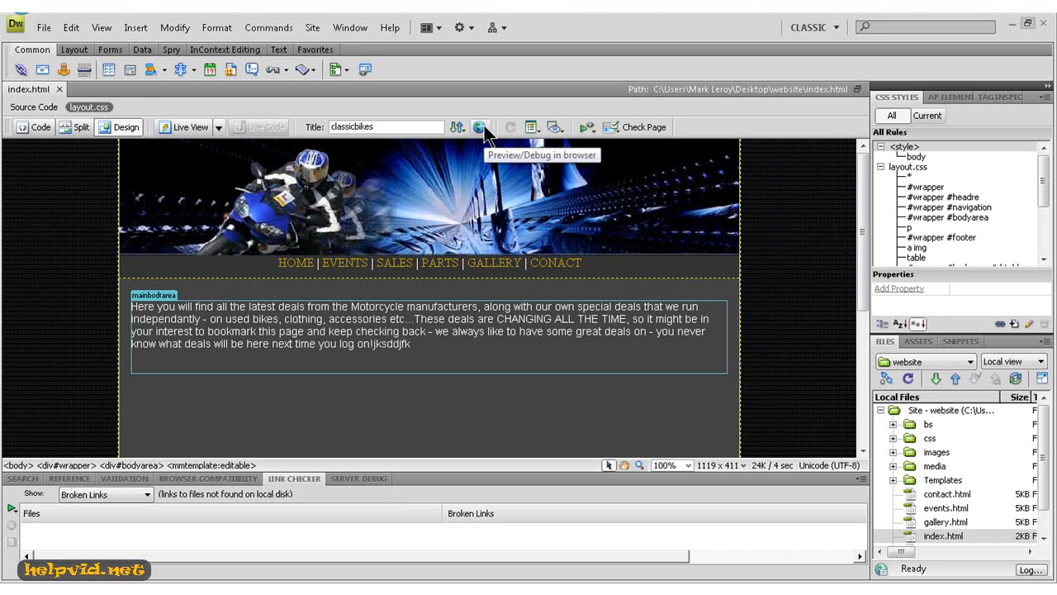
mouse_move(139, 91)
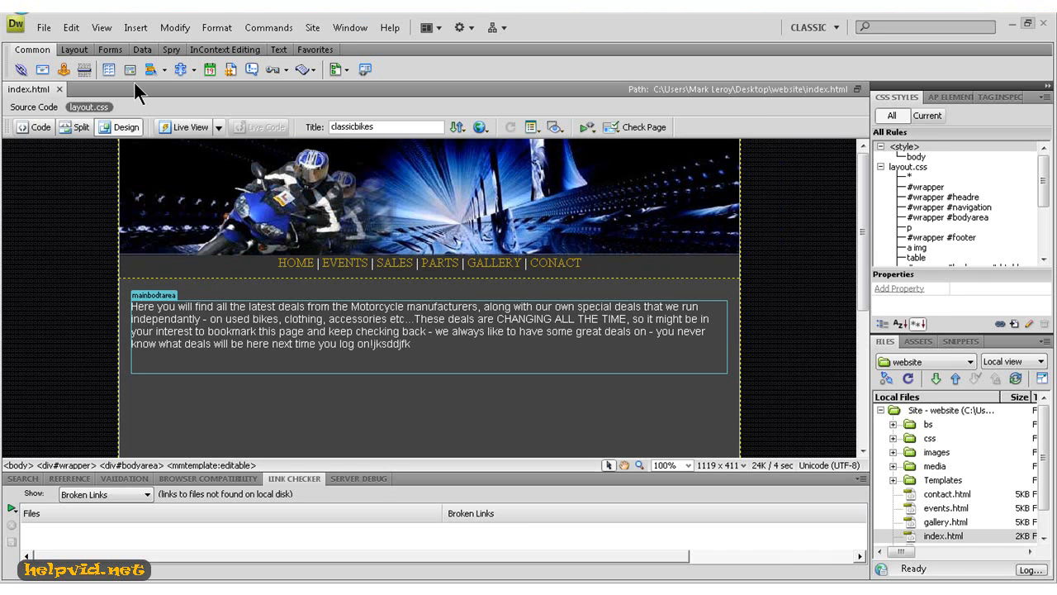
mouse_move(129, 70)
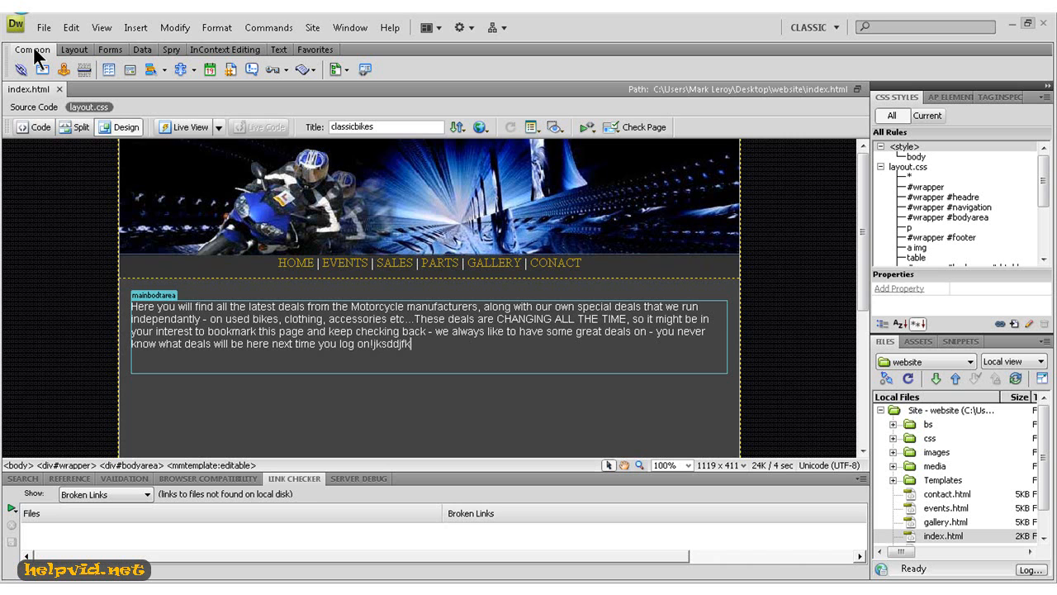
mouse_move(674, 142)
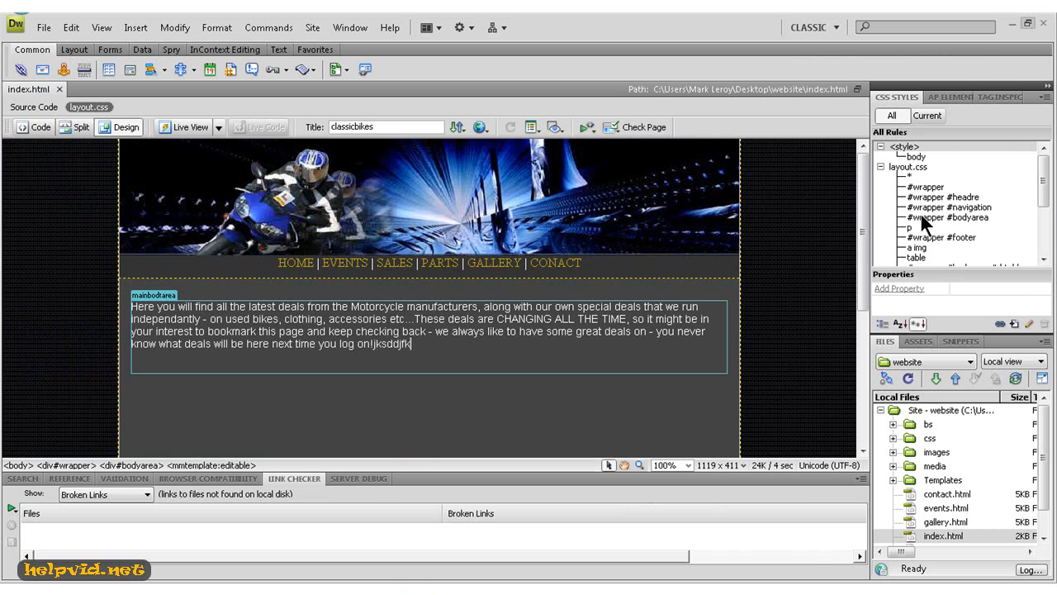
mouse_move(942, 221)
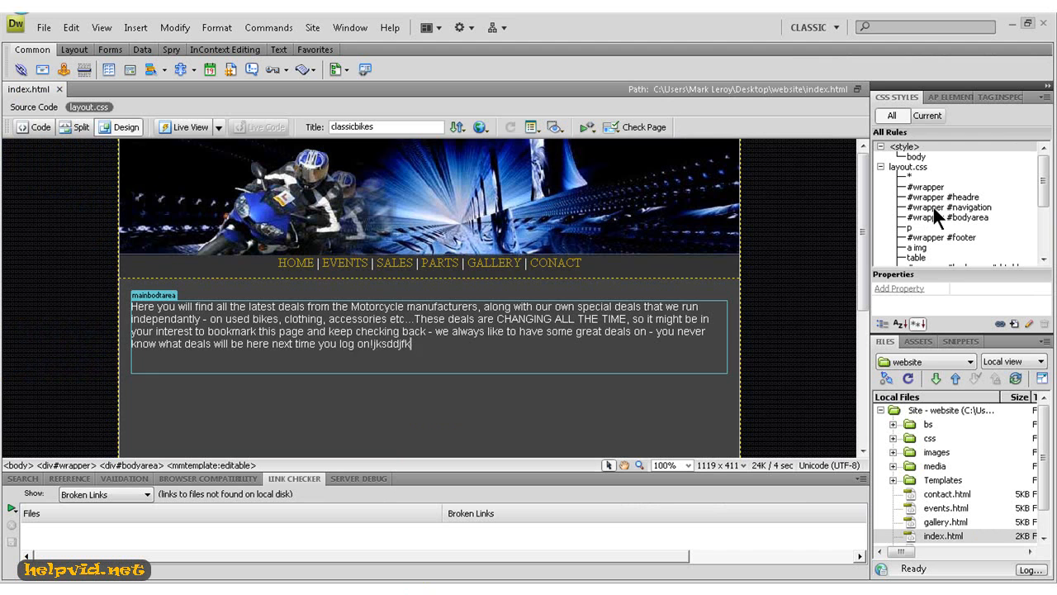
double_click(955, 206)
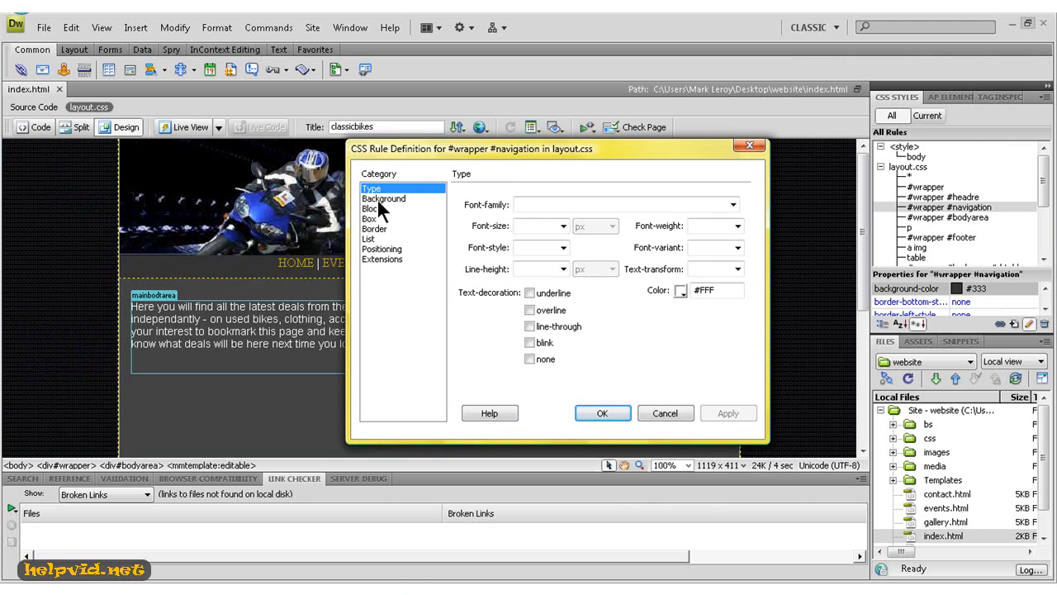
left_click(383, 199)
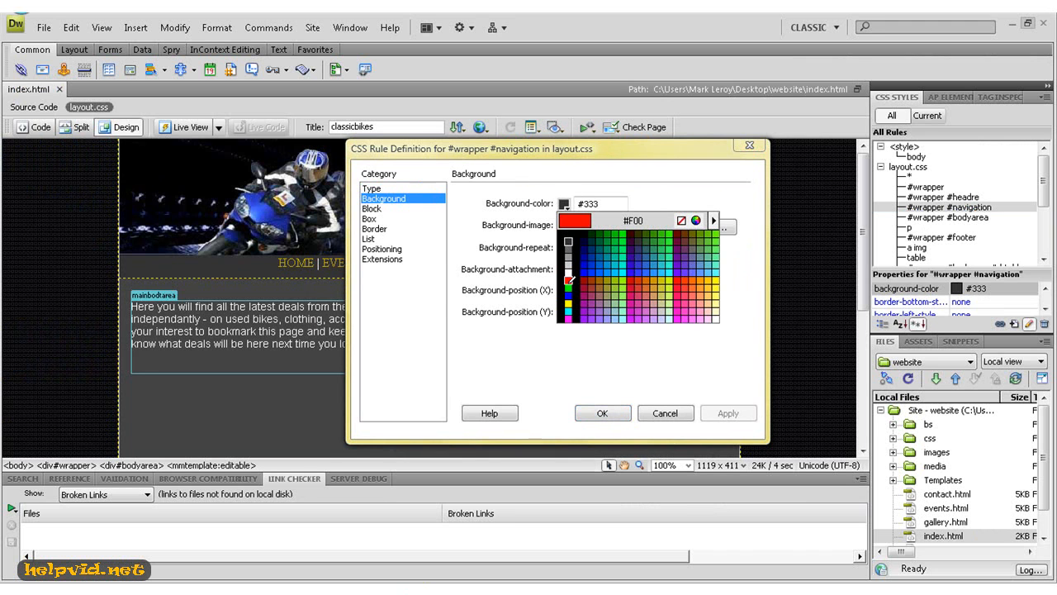
left_click(729, 413)
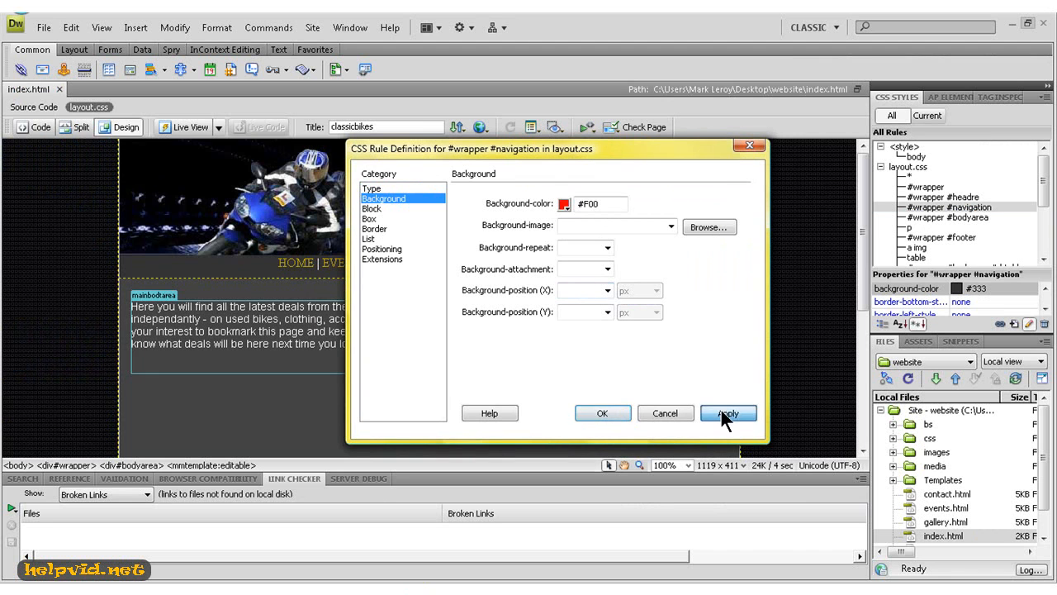
left_click(729, 413)
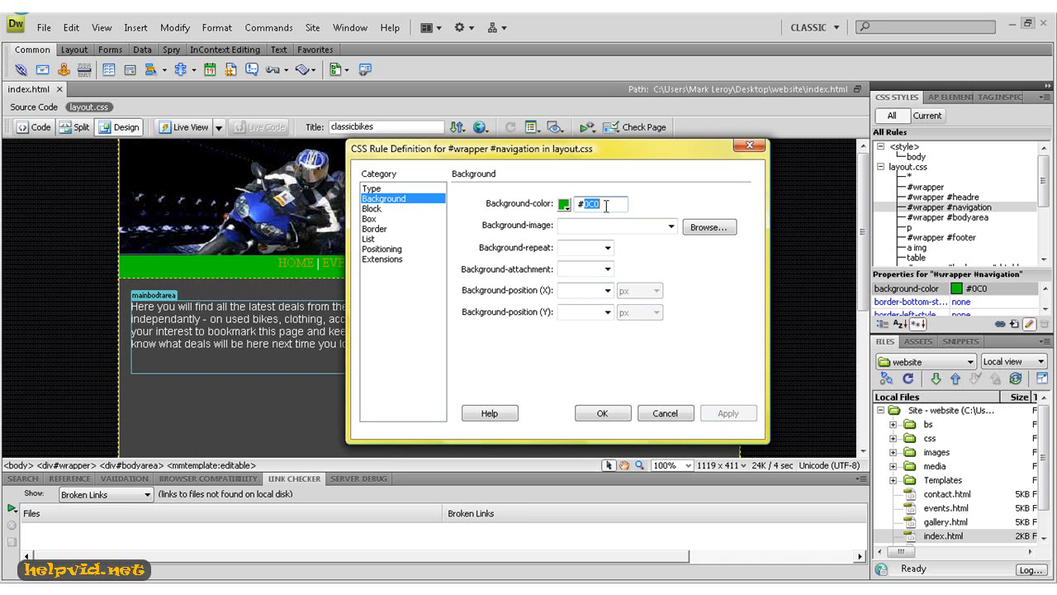
type("#333")
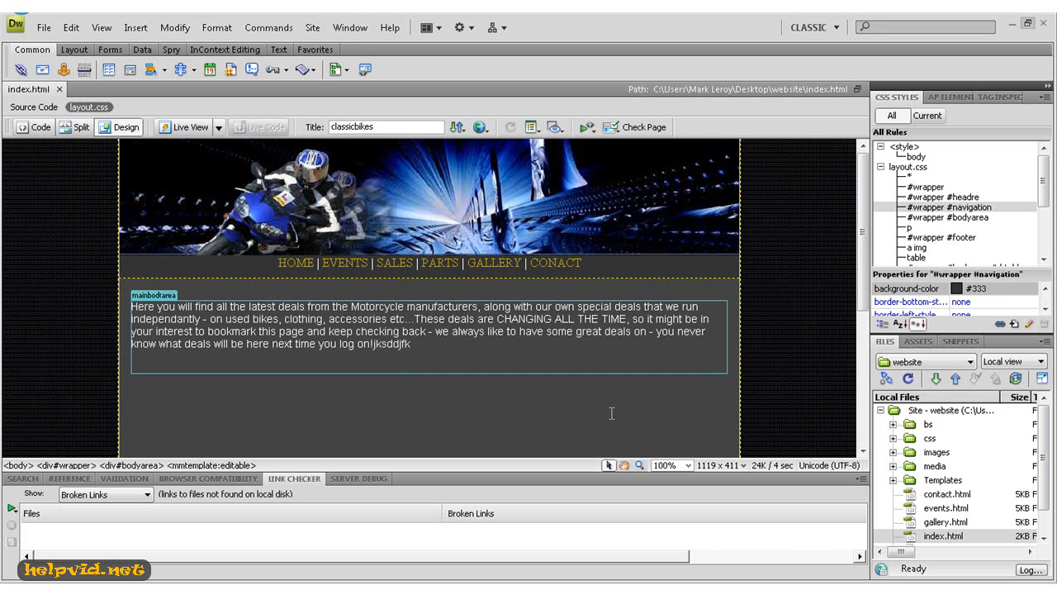
mouse_move(239, 203)
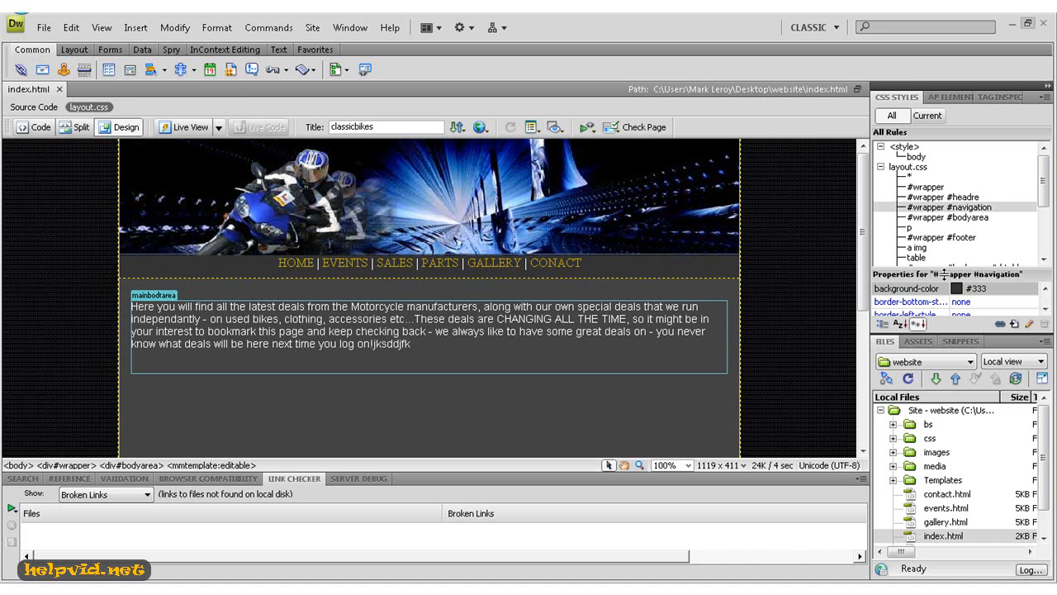
mouse_move(925, 205)
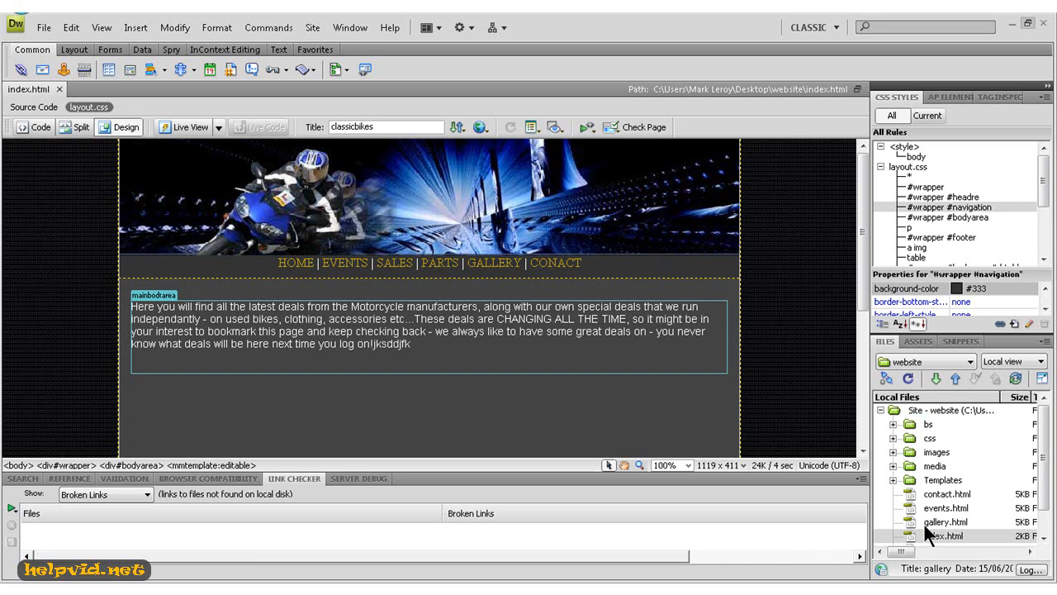
left_click(413, 346)
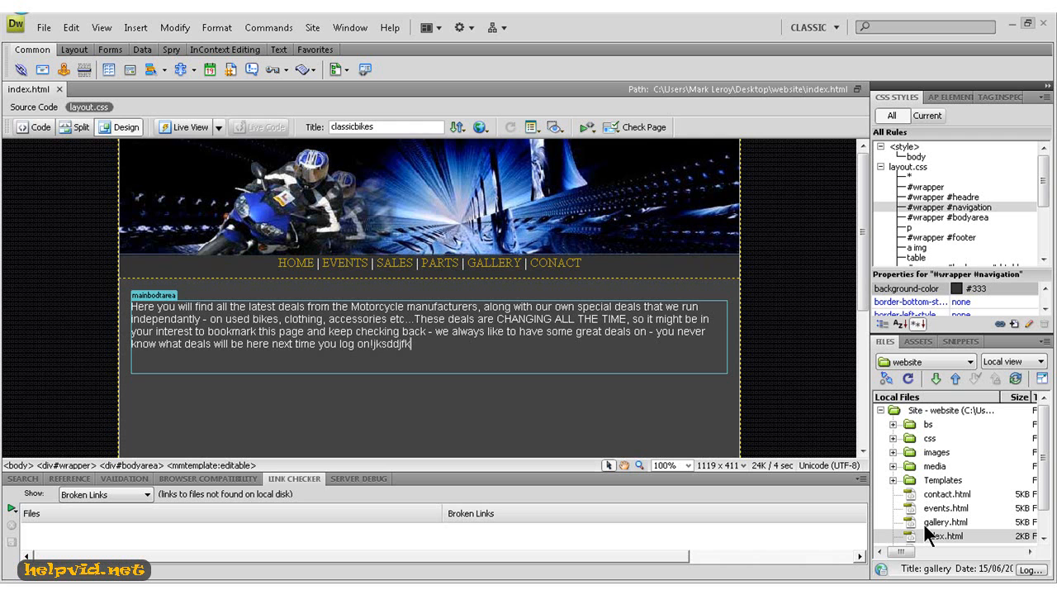